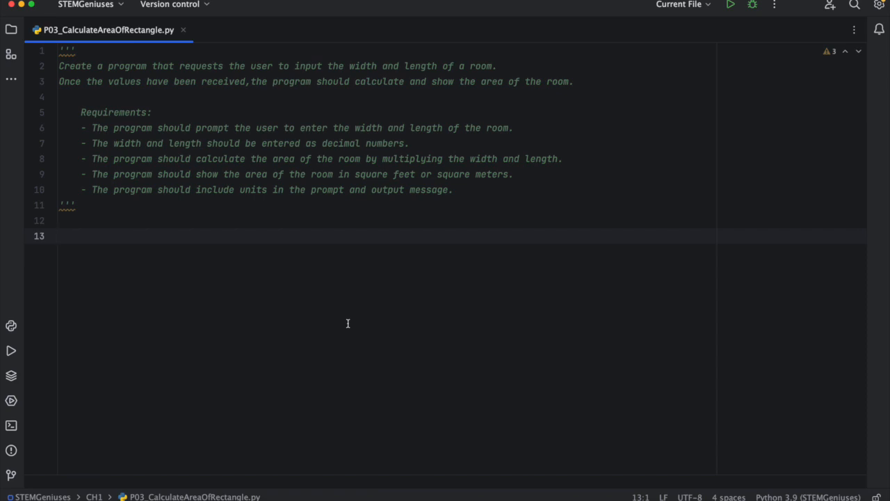
mouse_move(360, 318)
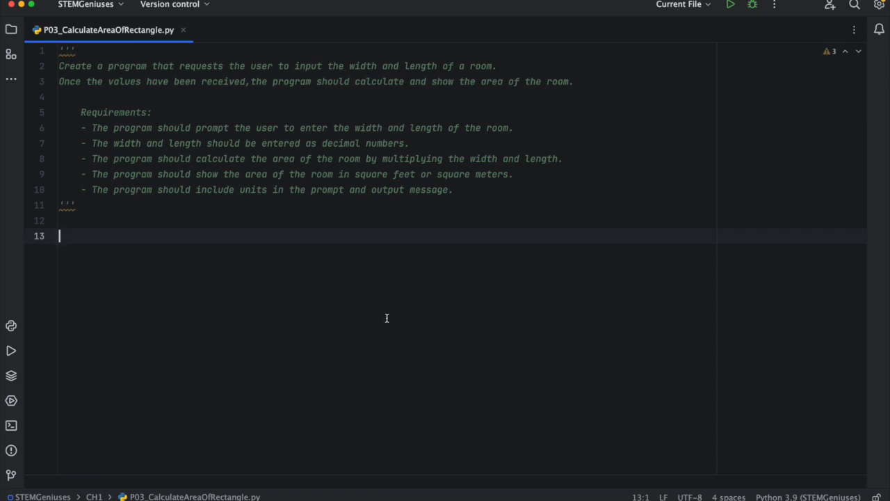
mouse_move(420, 314)
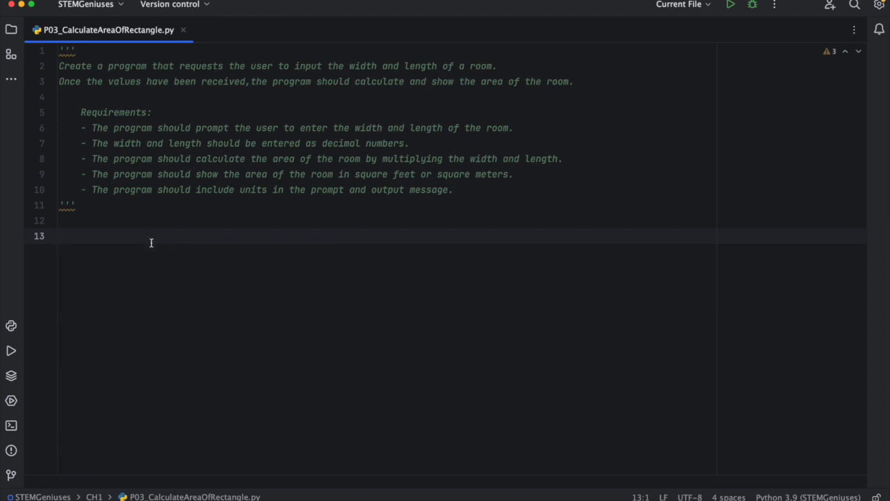
mouse_move(148, 248)
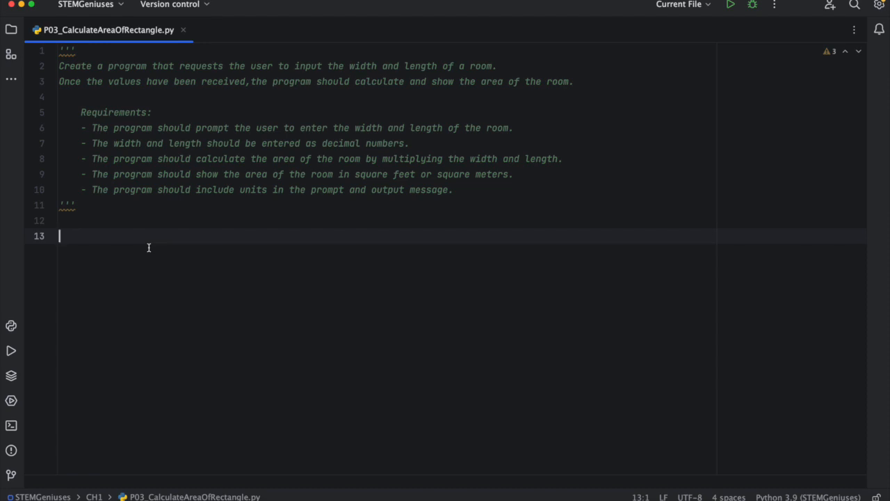
mouse_move(195, 260)
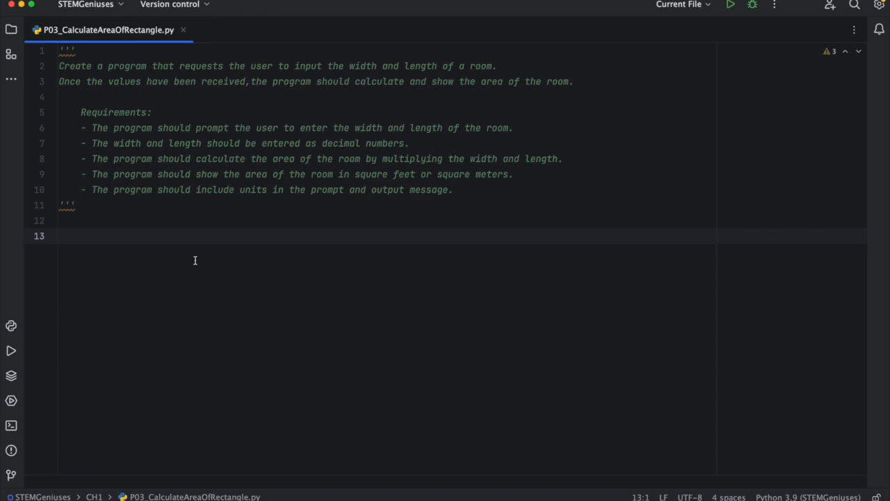
Add unfinished assignments 'width =' on line 13 and 'length =' on line 14
left_click(60, 236)
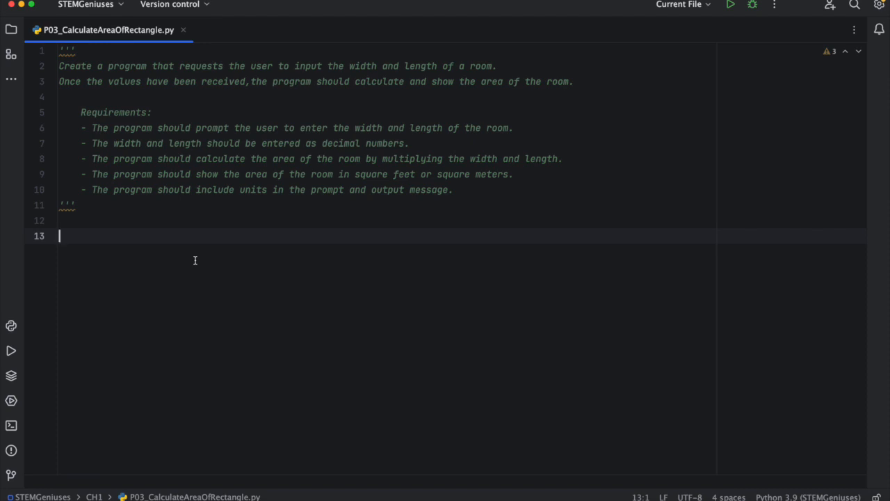
type("width =")
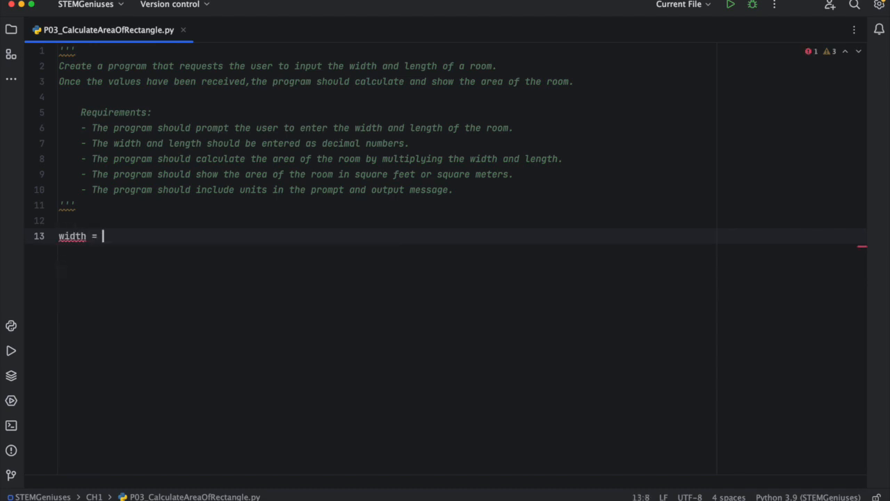
key("Enter")
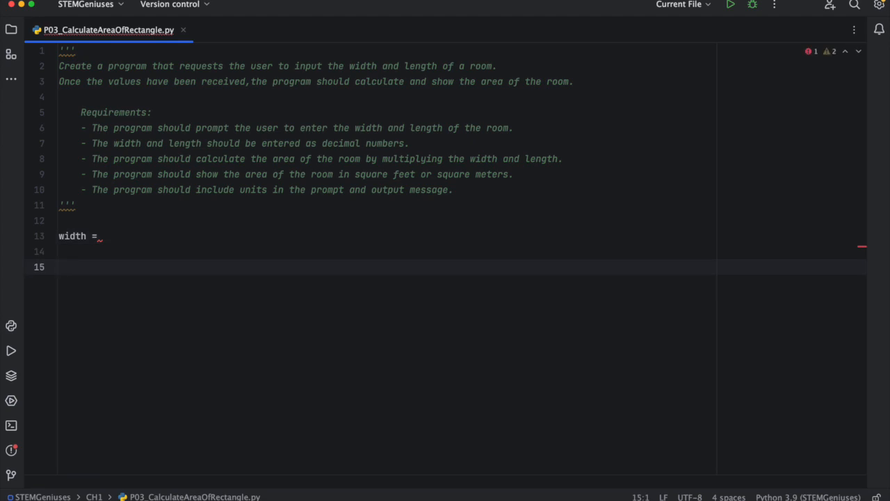
type("length =")
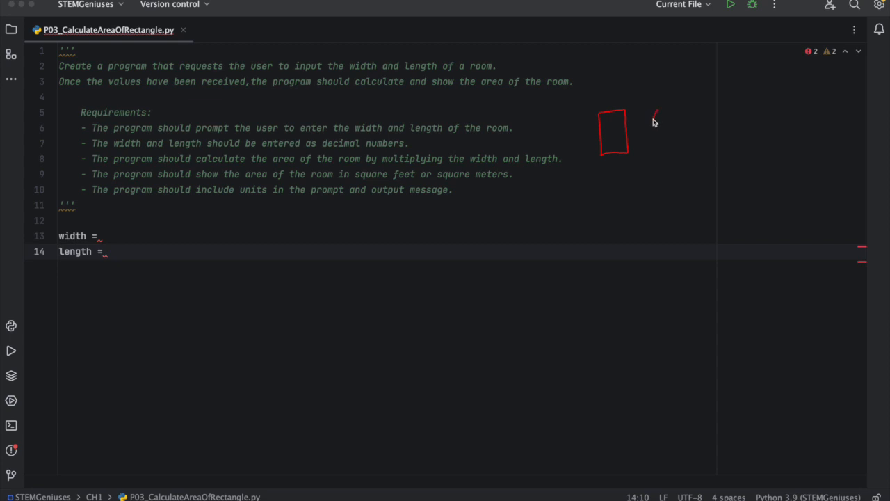
Sketch a rectangular box and a bottle shape beside the requirements with the annotation pen
left_click_drag(654, 111, 668, 142)
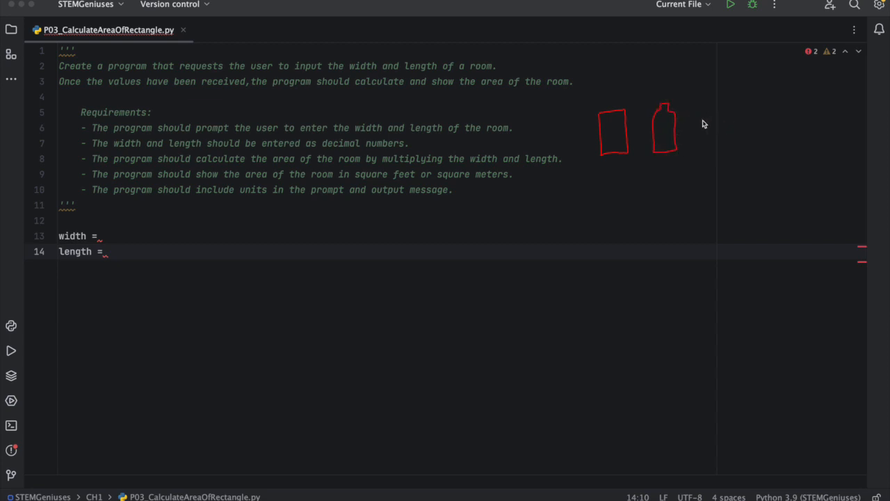
left_click_drag(698, 128, 726, 146)
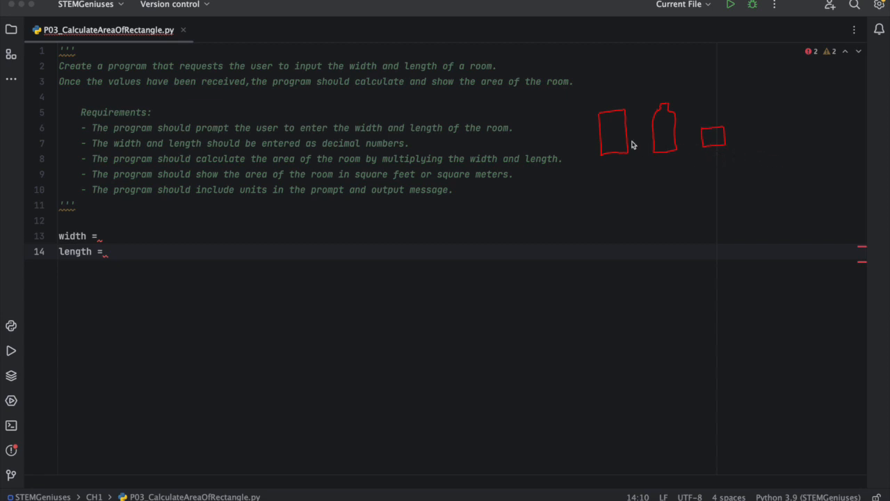
mouse_move(765, 120)
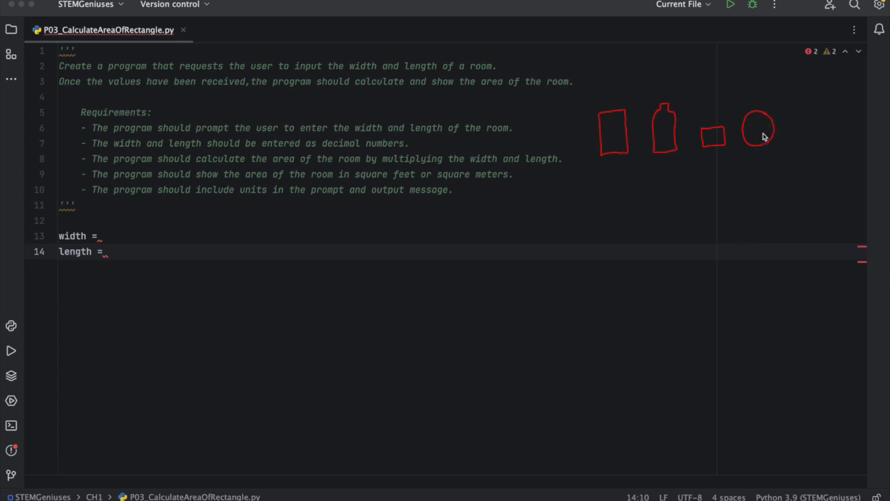
mouse_move(732, 142)
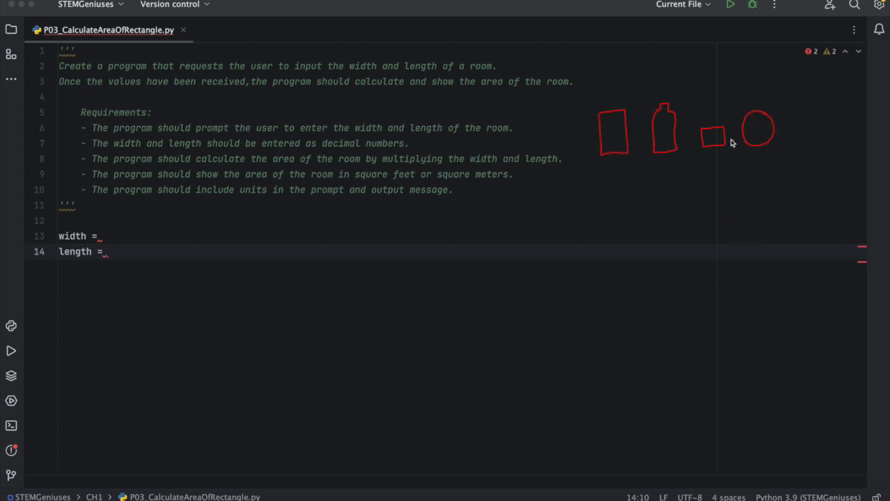
mouse_move(732, 132)
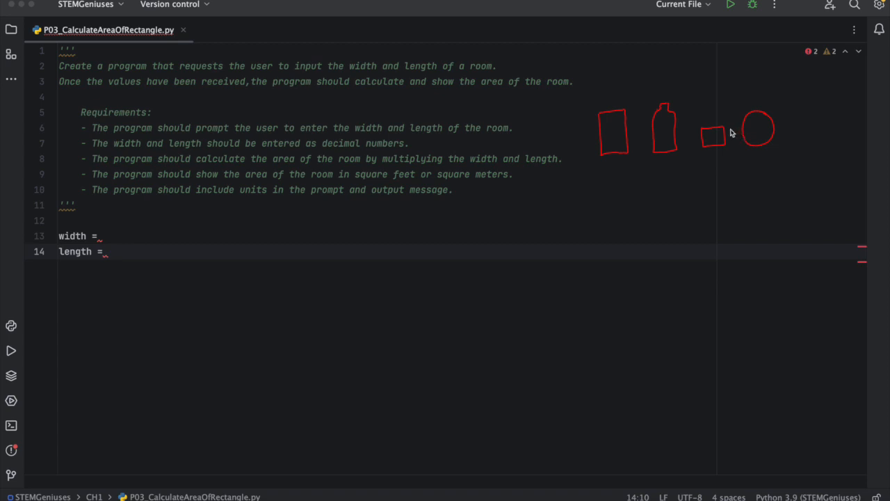
mouse_move(665, 81)
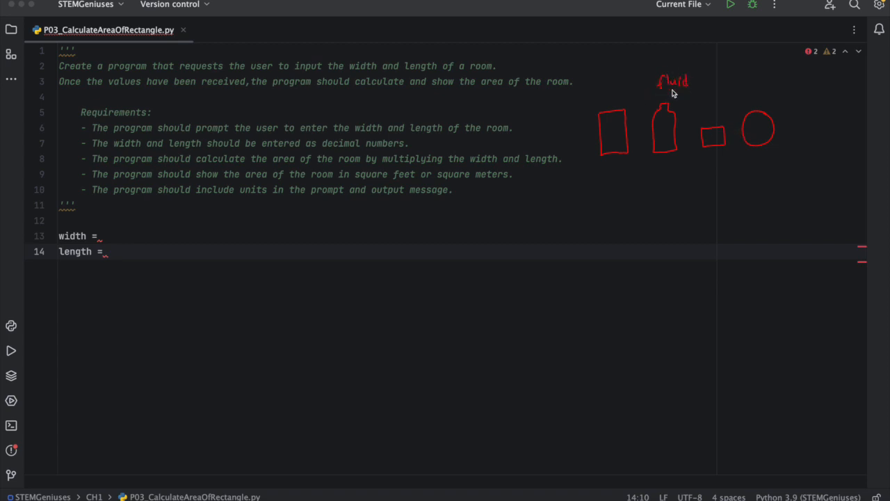
mouse_move(612, 110)
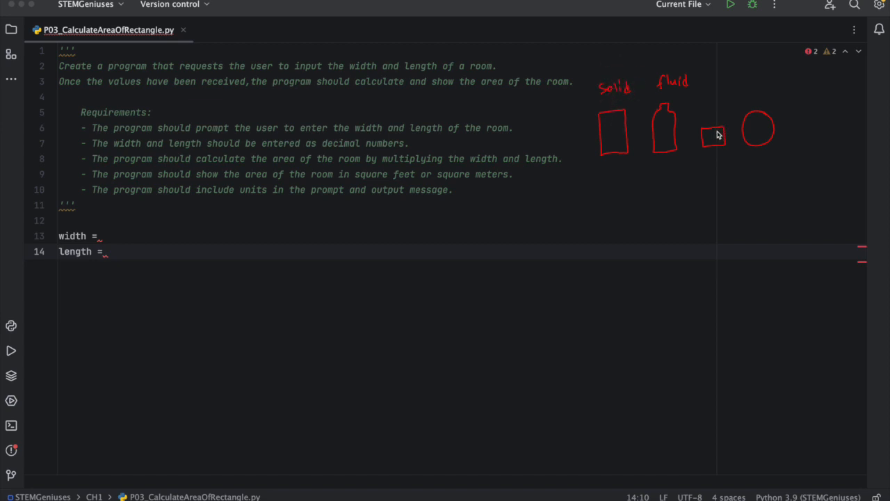
mouse_move(707, 111)
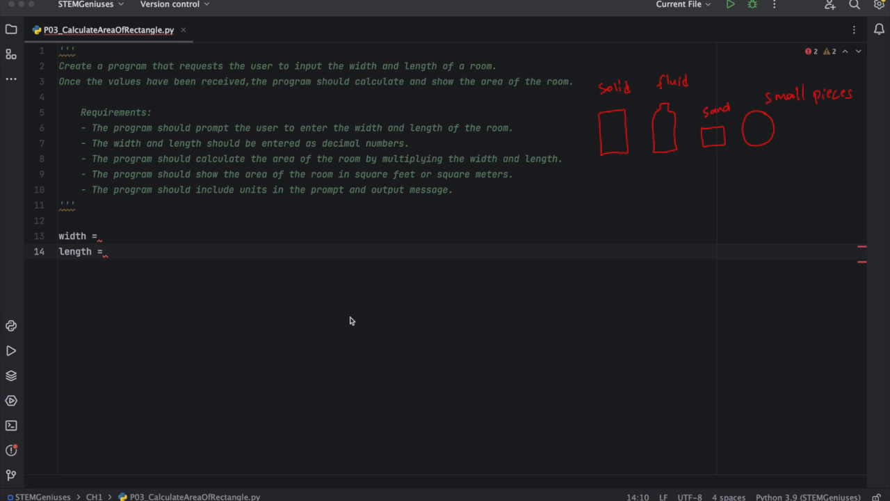
mouse_move(535, 227)
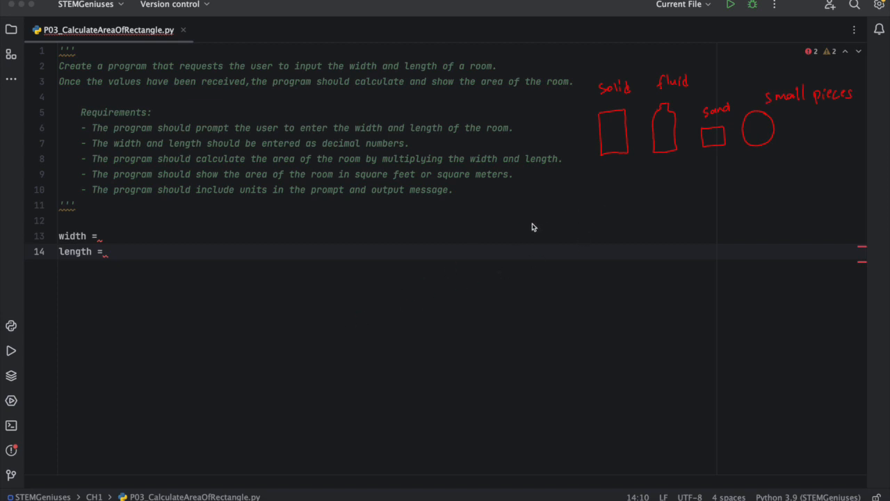
mouse_move(645, 175)
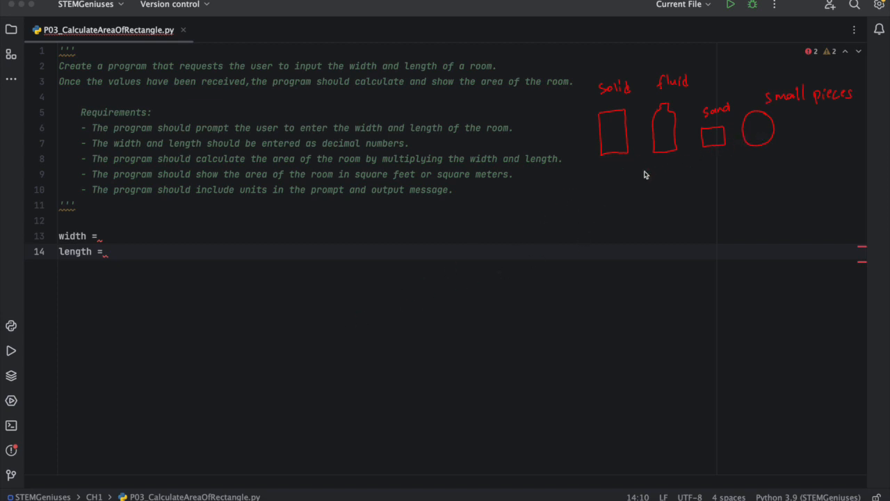
mouse_move(536, 216)
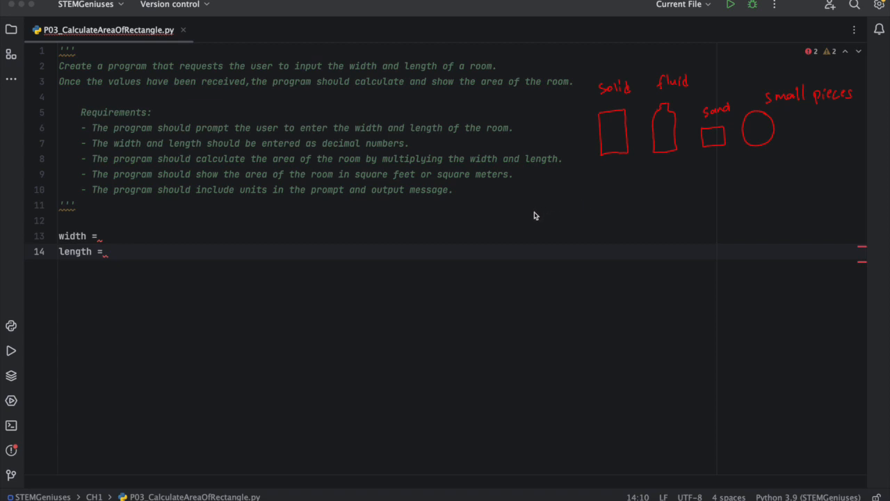
Note with the annotation pen that the string type holds text
left_click_drag(524, 207, 537, 220)
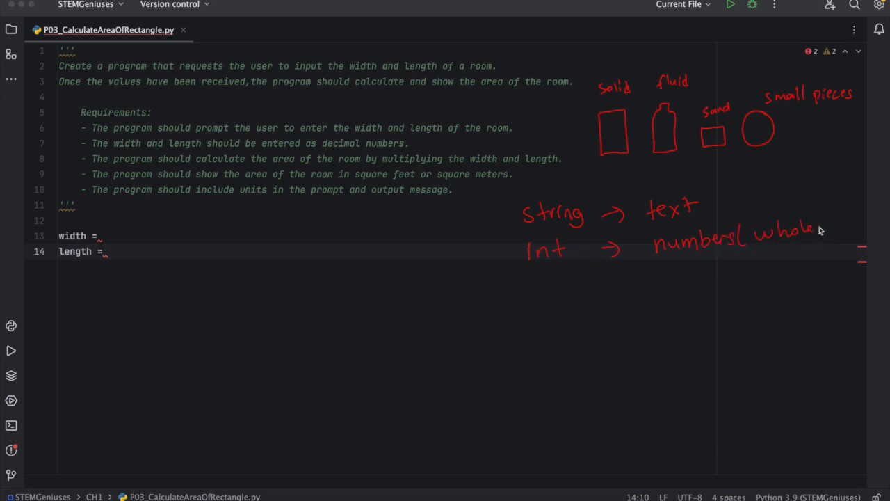
mouse_move(823, 225)
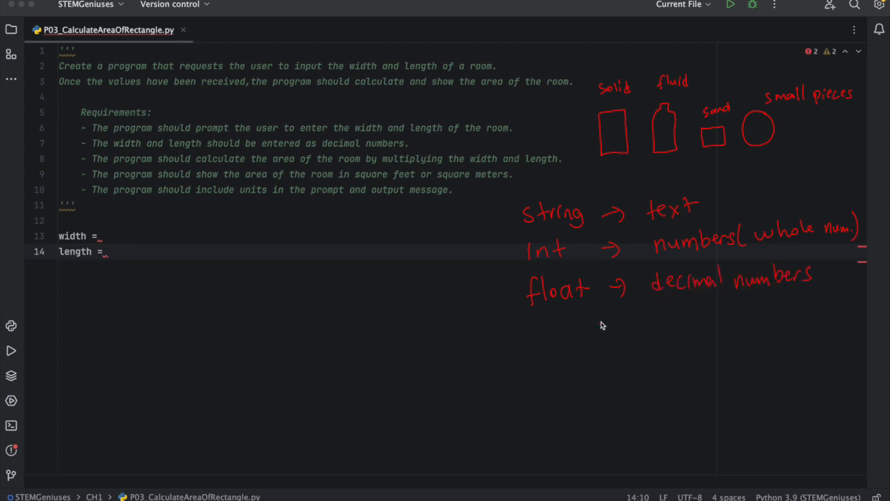
mouse_move(535, 336)
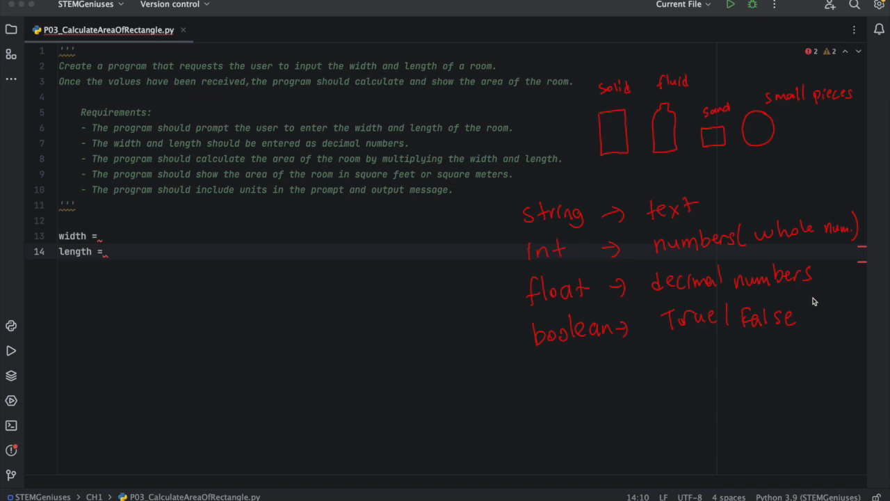
mouse_move(570, 278)
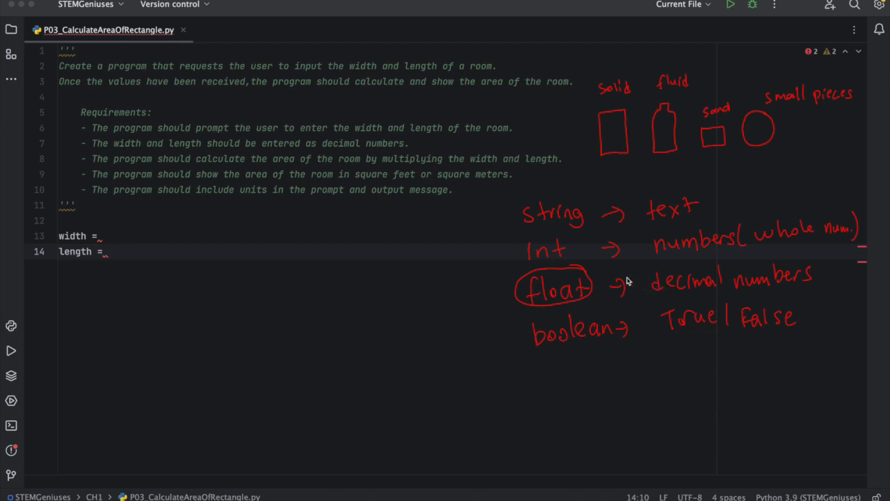
mouse_move(428, 200)
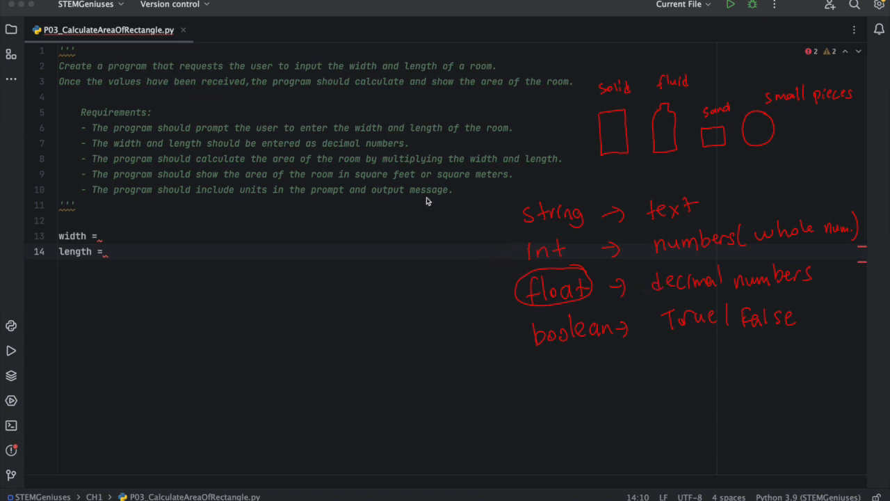
mouse_move(512, 211)
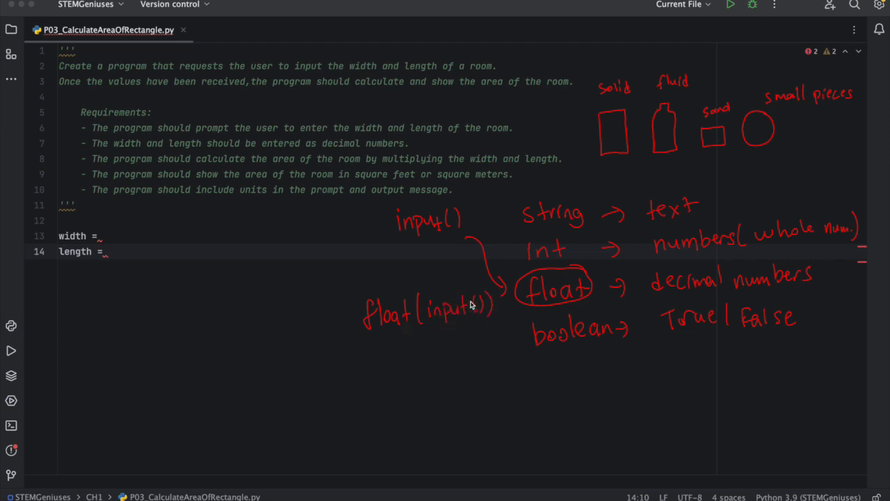
mouse_move(402, 317)
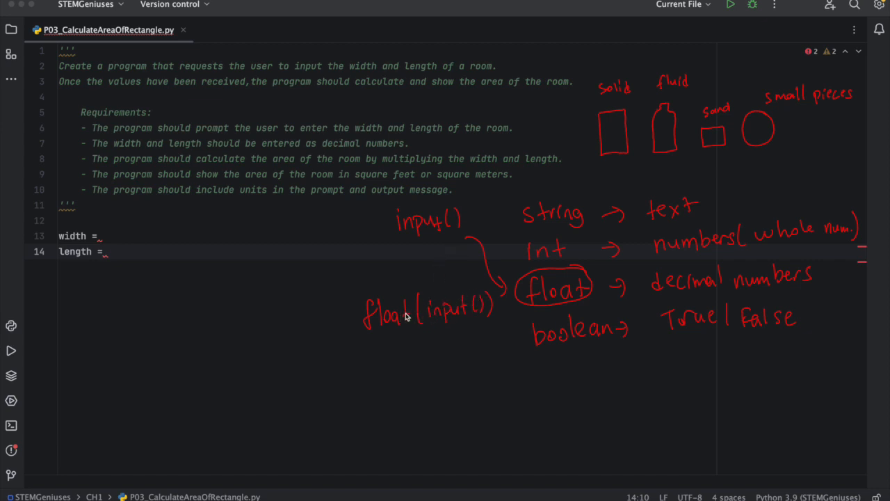
mouse_move(349, 324)
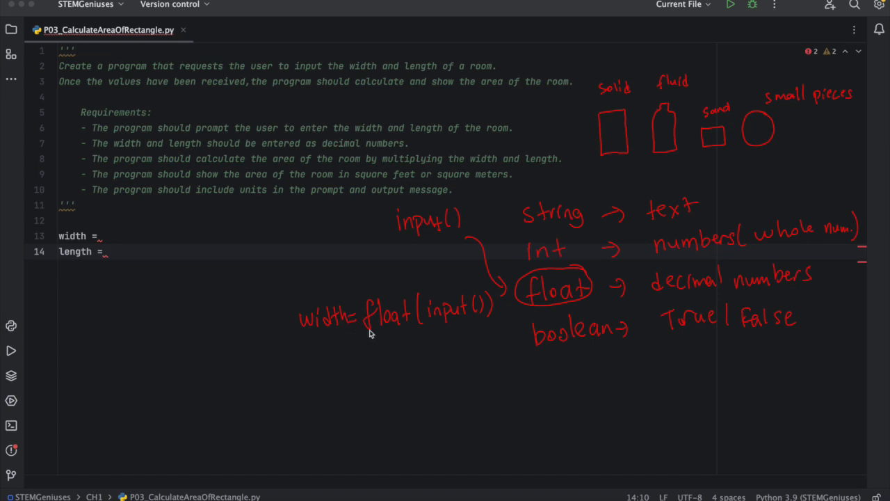
mouse_move(258, 298)
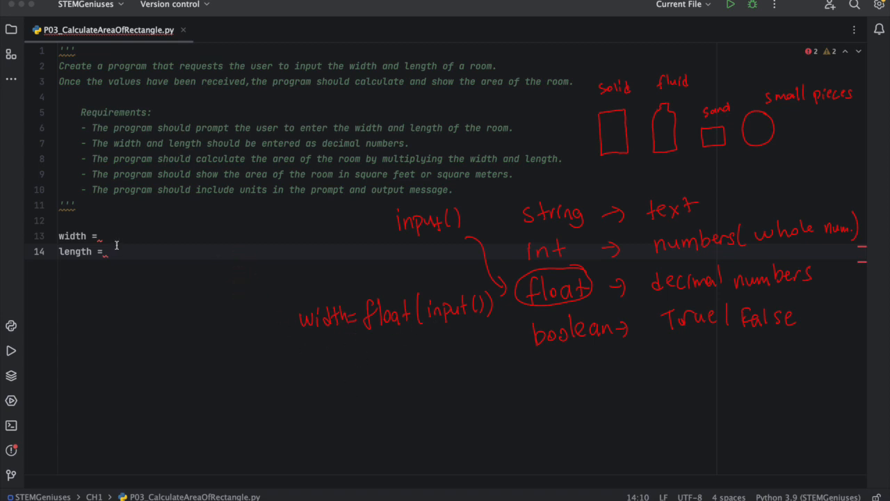
Complete width = float(input("Please enter width:")) to read a decimal width
left_click(100, 237)
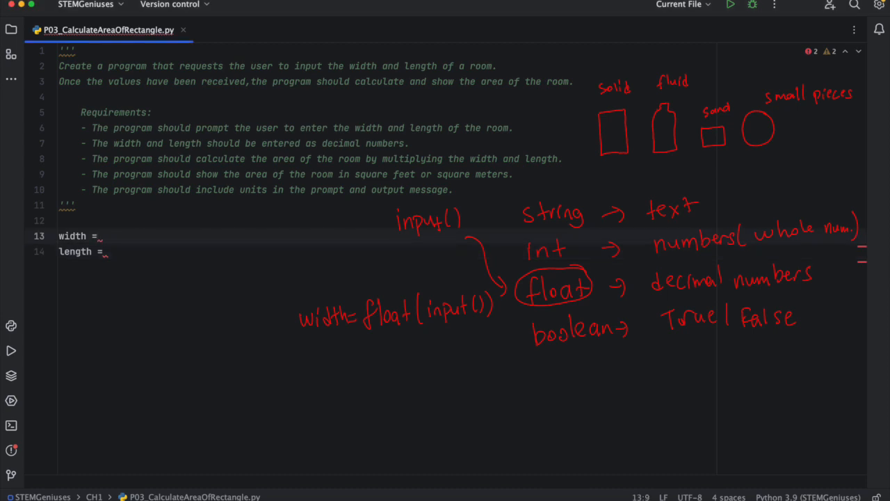
type("float()")
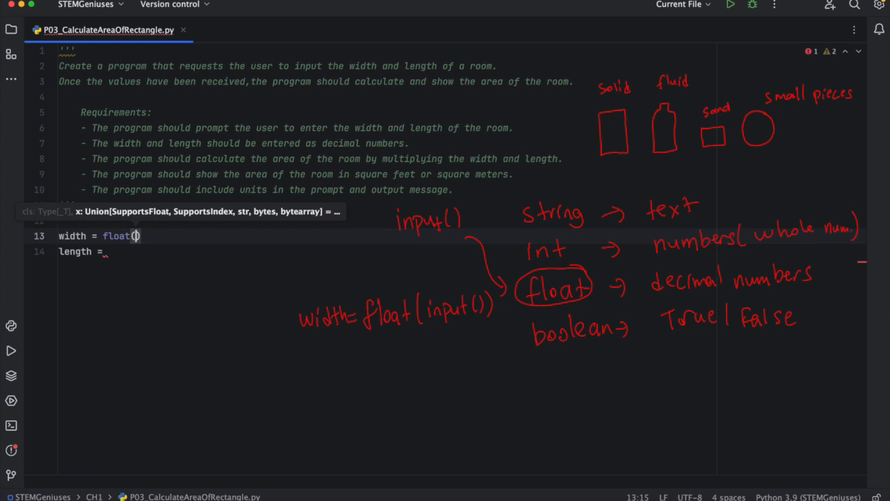
type("input")
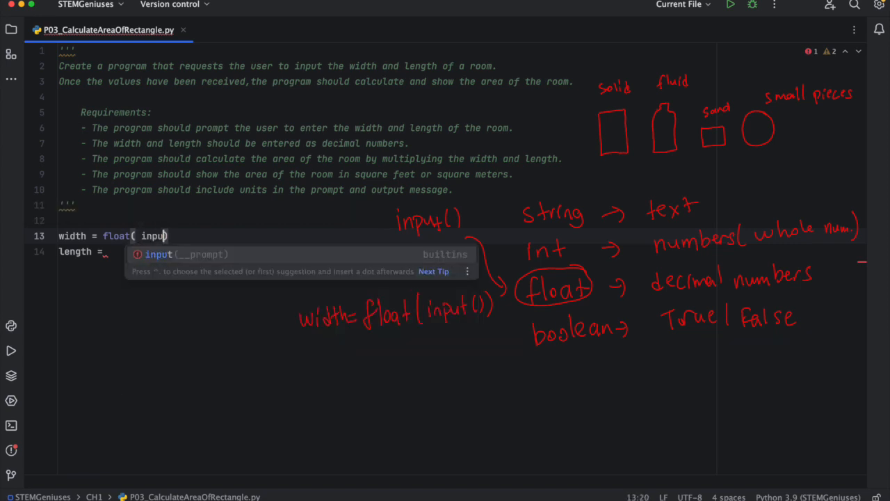
type("()")
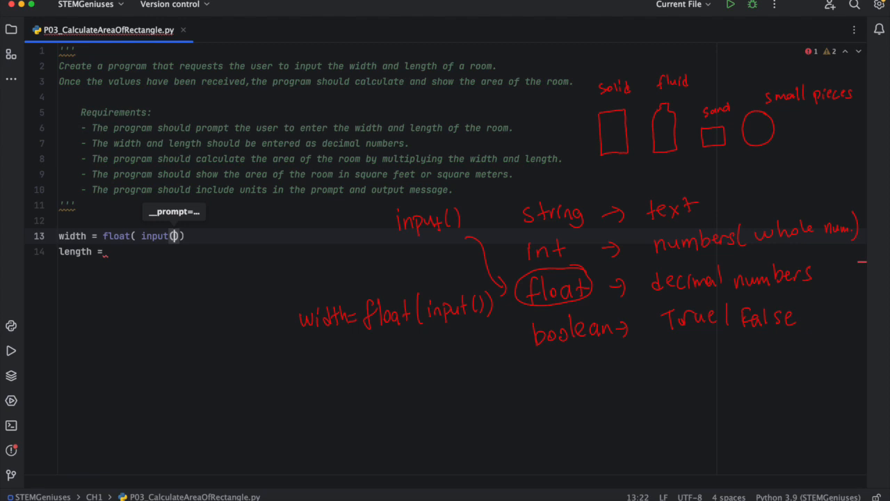
type("\"\"")
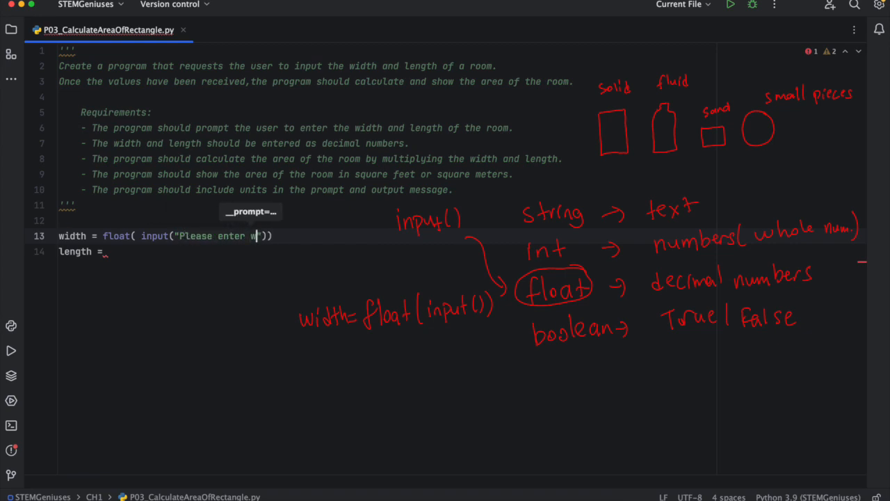
type("idth:")
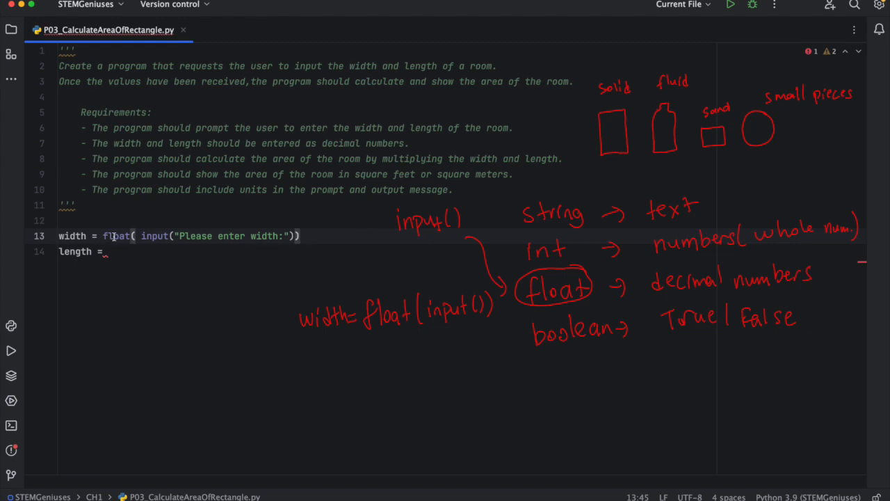
Add length = float(input("Please enter length:")) and start a new line below it
type("float(")
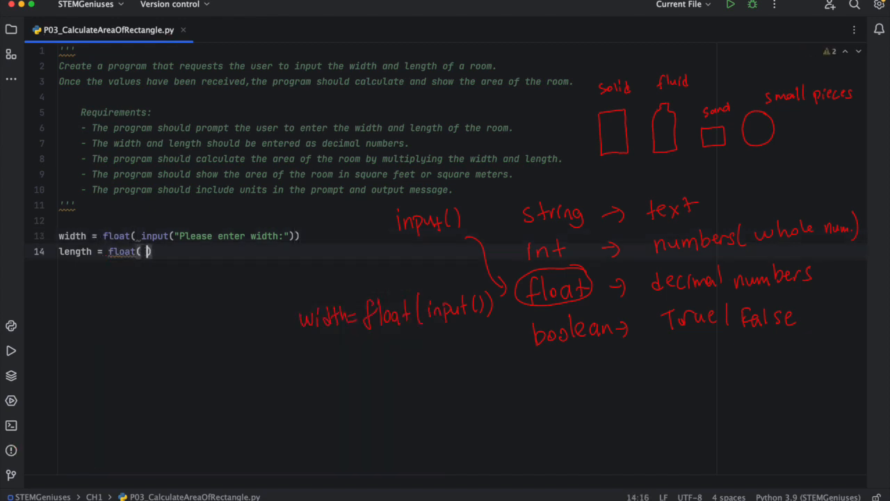
type("_input(\"Please")
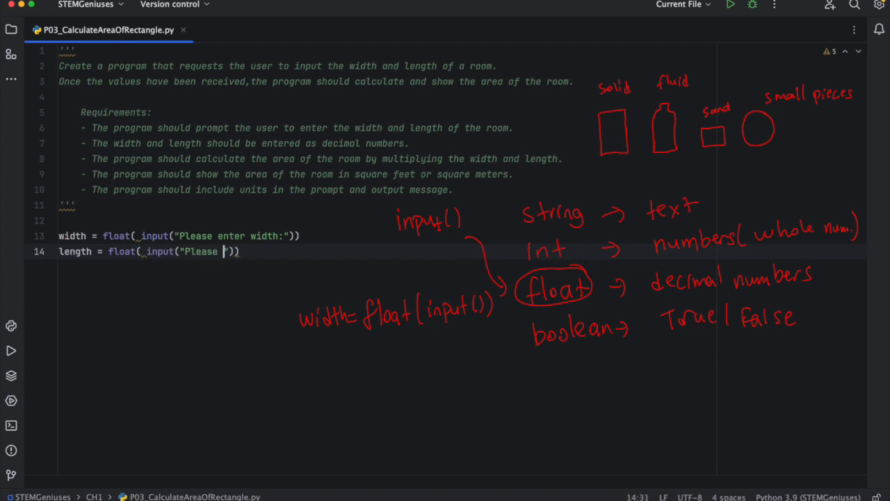
type("enter le")
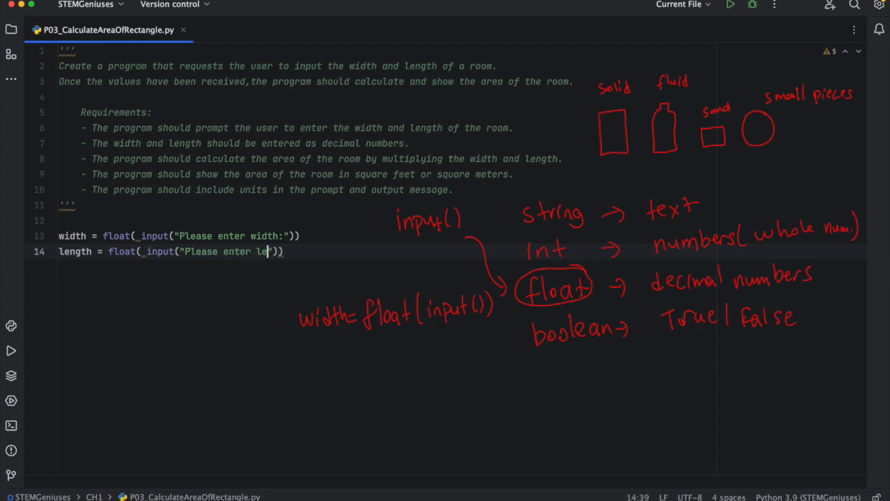
type("ngth:")
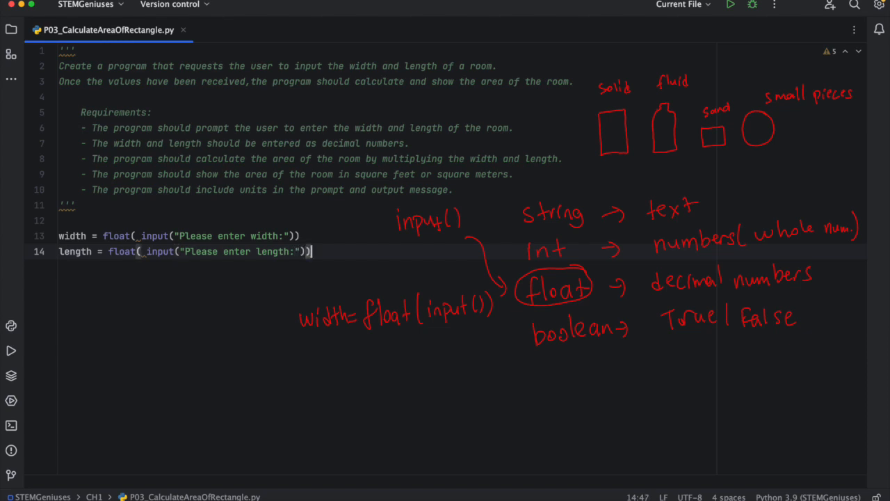
key("Enter")
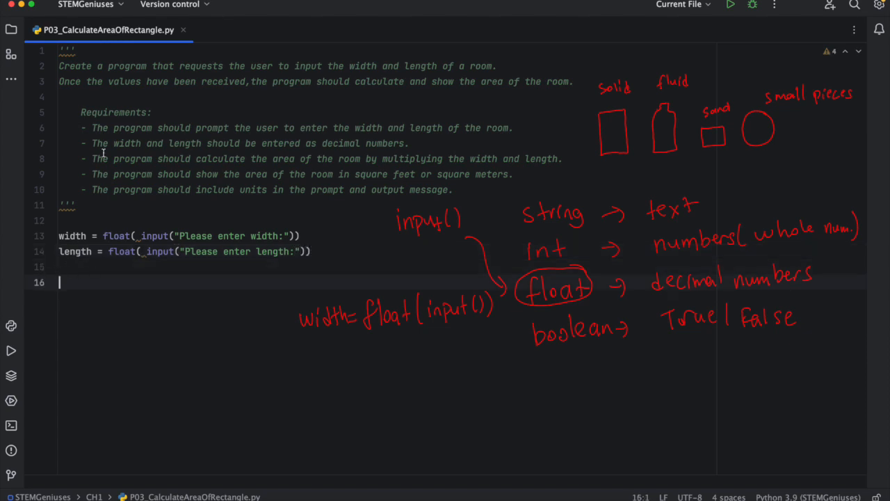
Mark requirement lines 6 and 7 as done with + and return to the code
left_click(83, 128)
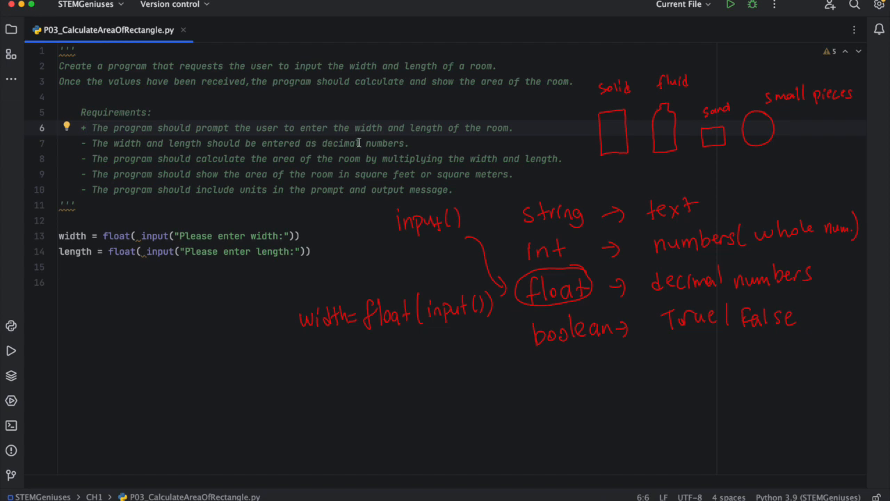
left_click(82, 143)
type("+")
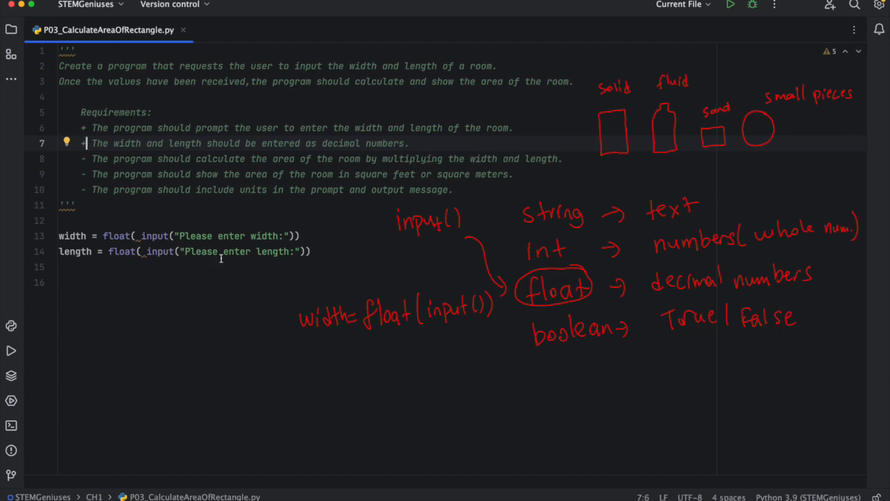
key("enter")
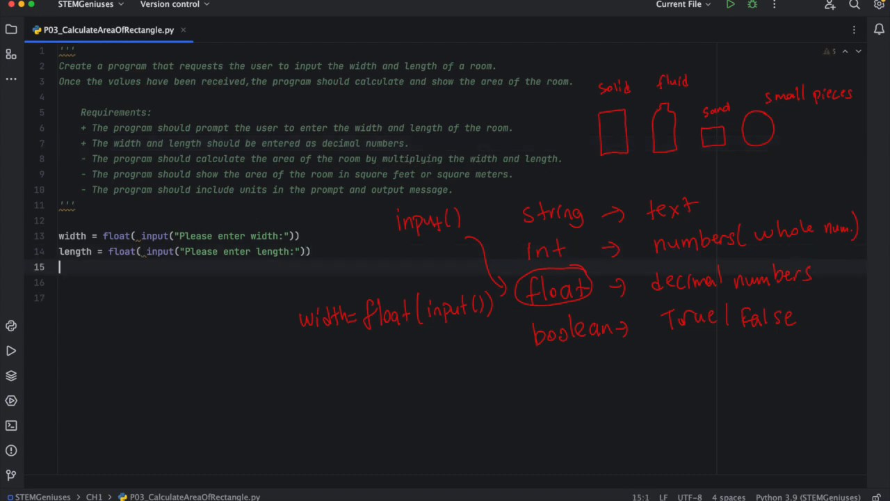
Add the calculation area = width * length on line 16
type("area = *")
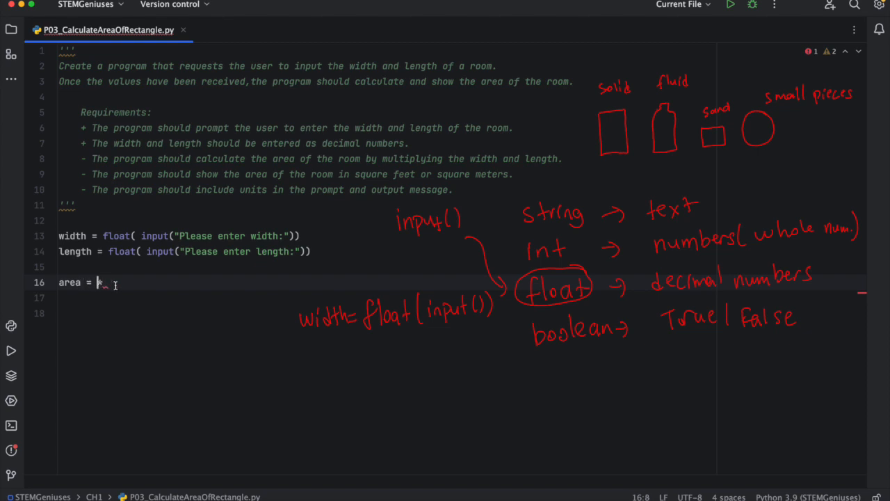
type("w *")
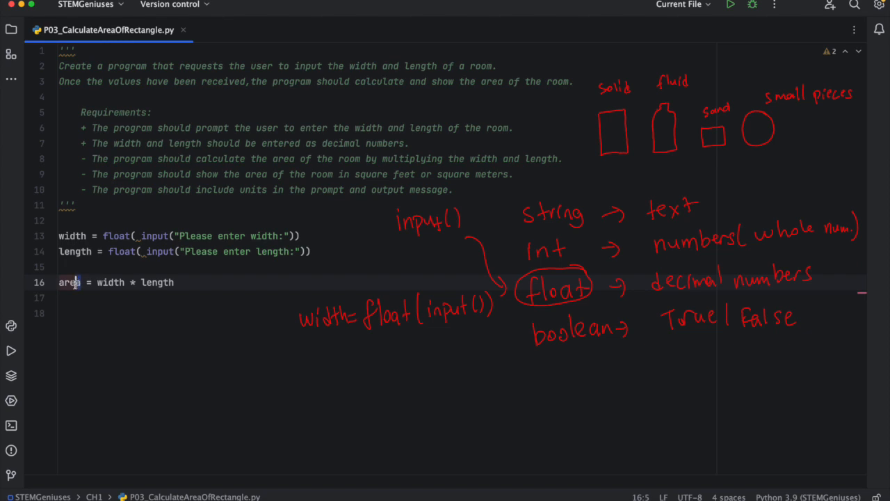
Edit both input prompts to ask for width and length 'in feet:'
double_click(70, 282)
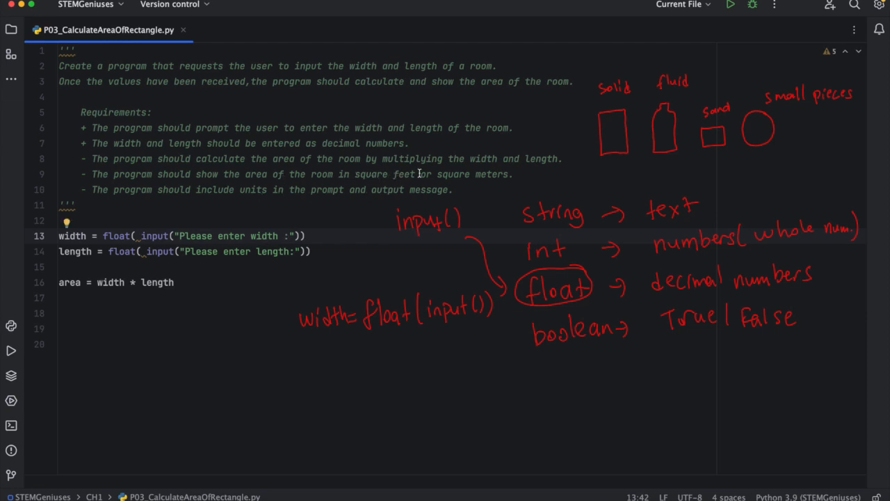
type("fe")
type("in f")
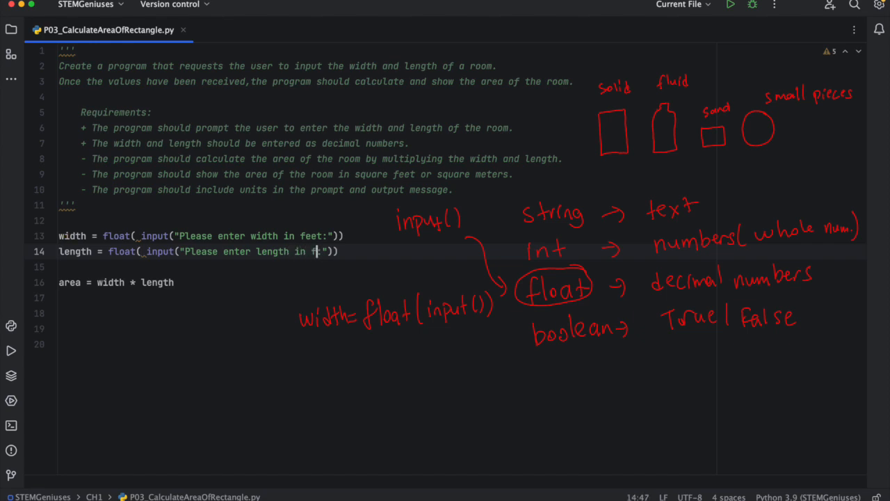
type("eet")
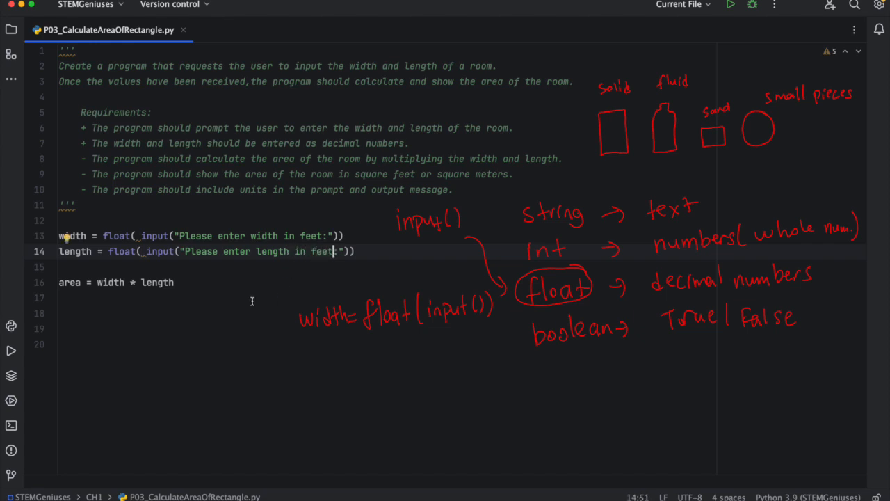
mouse_move(229, 280)
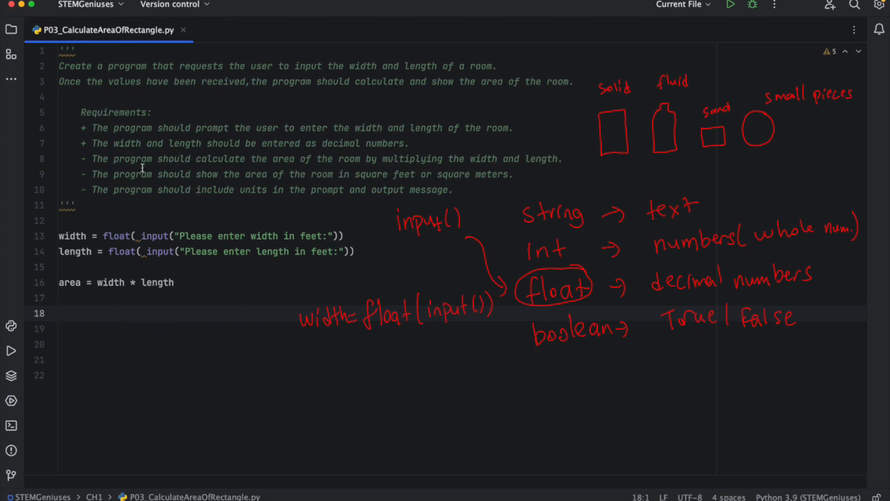
mouse_move(89, 159)
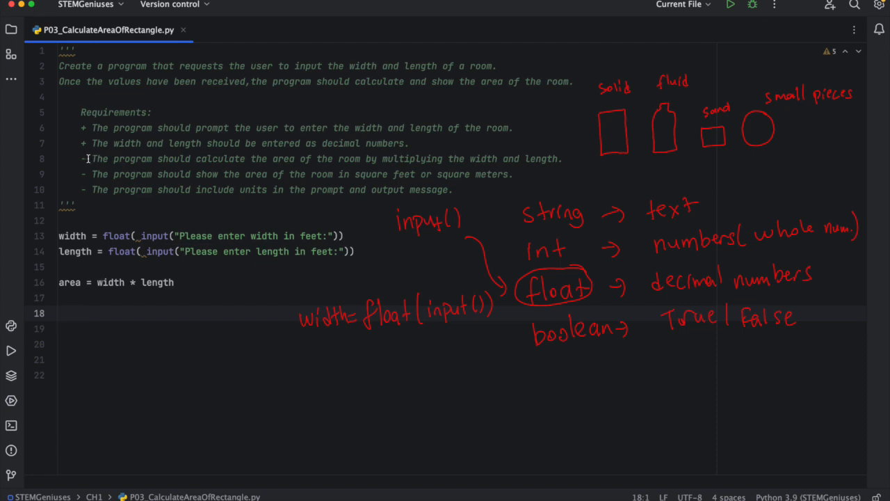
Mark the area requirement as done and begin print() with area as its argument
left_click(86, 159)
type("+")
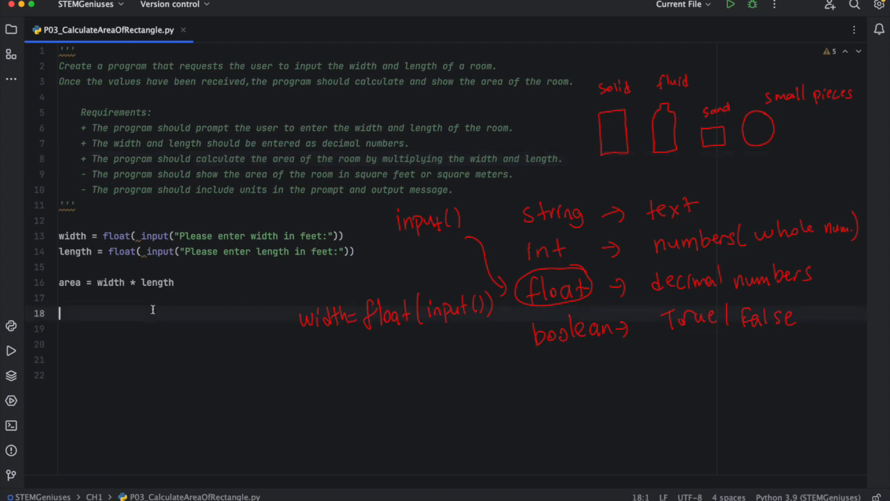
type("print")
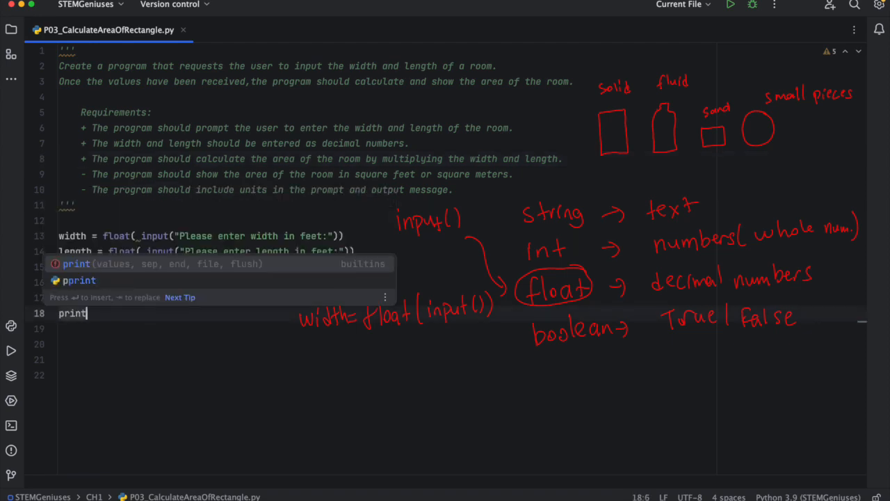
type("()")
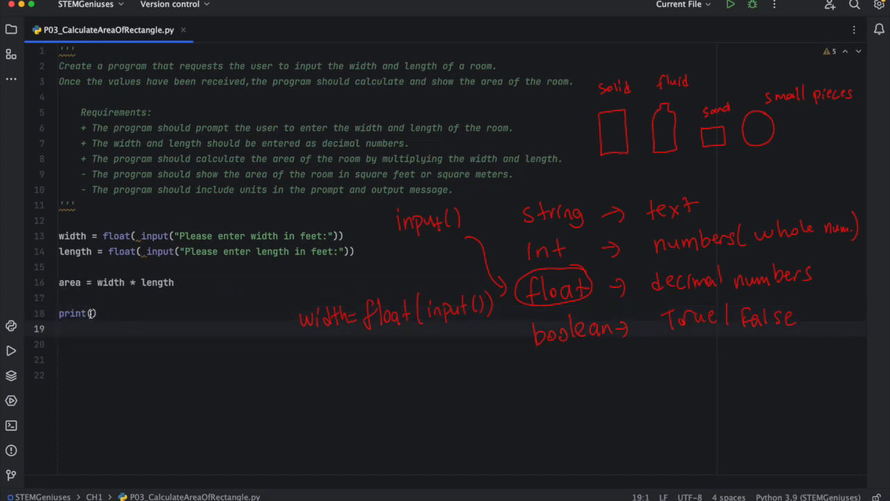
left_click(91, 313)
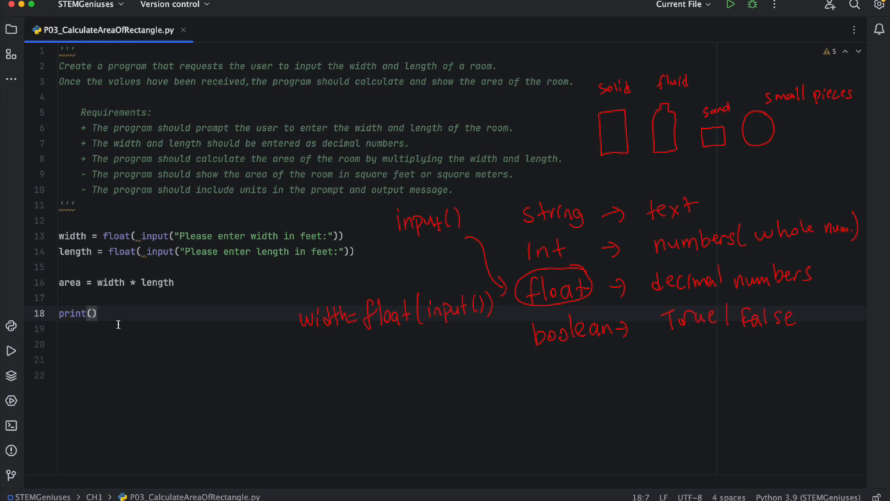
type("are")
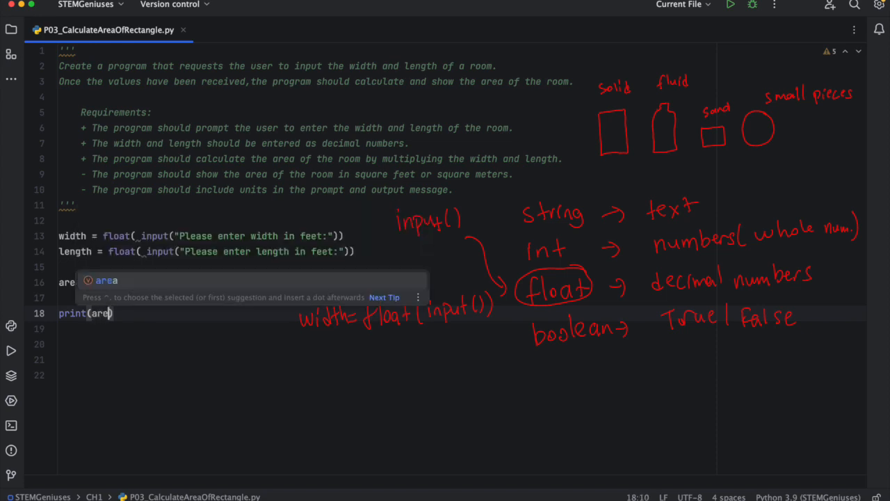
mouse_move(114, 286)
type("a")
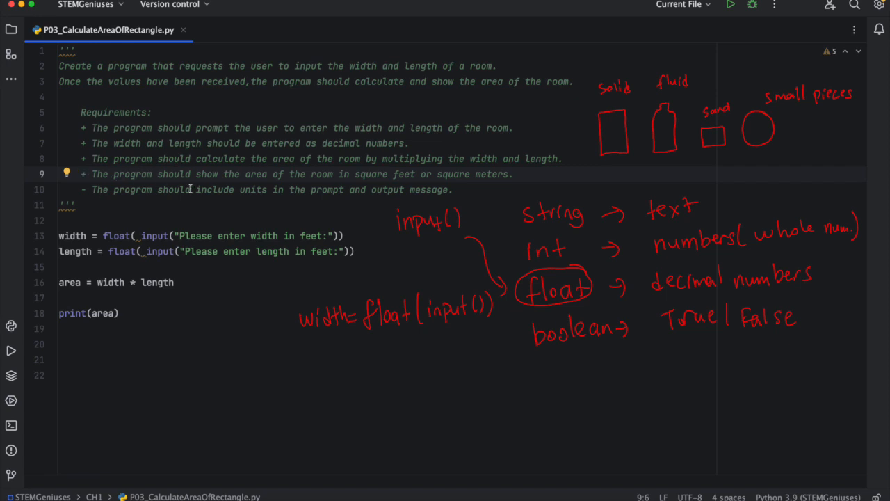
mouse_move(371, 195)
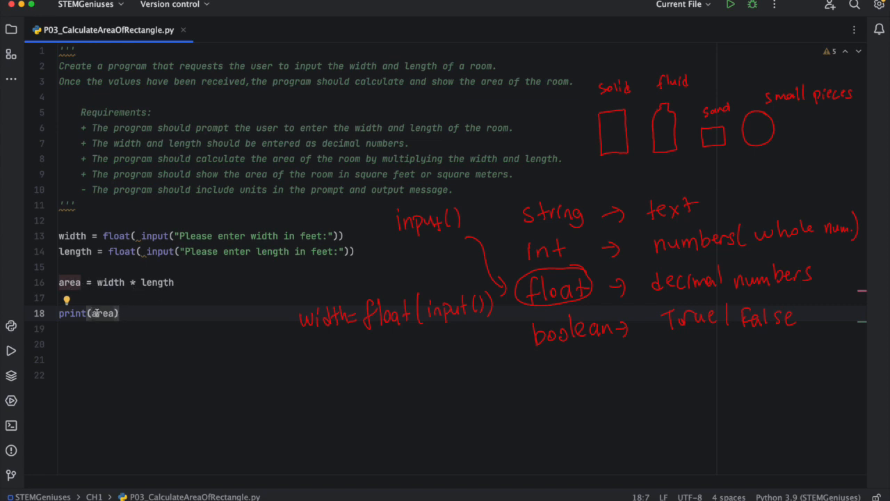
mouse_move(125, 331)
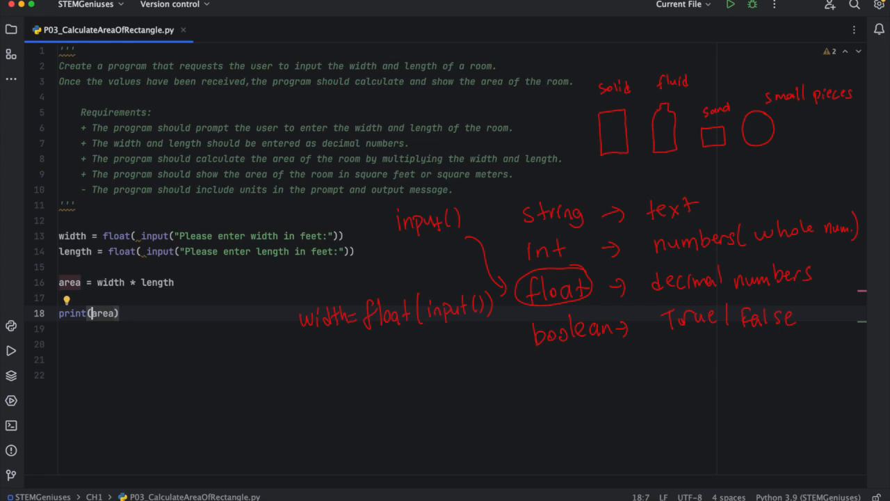
Make line 18 print("Area of the rectangle is",area,"square feet")
type(",")
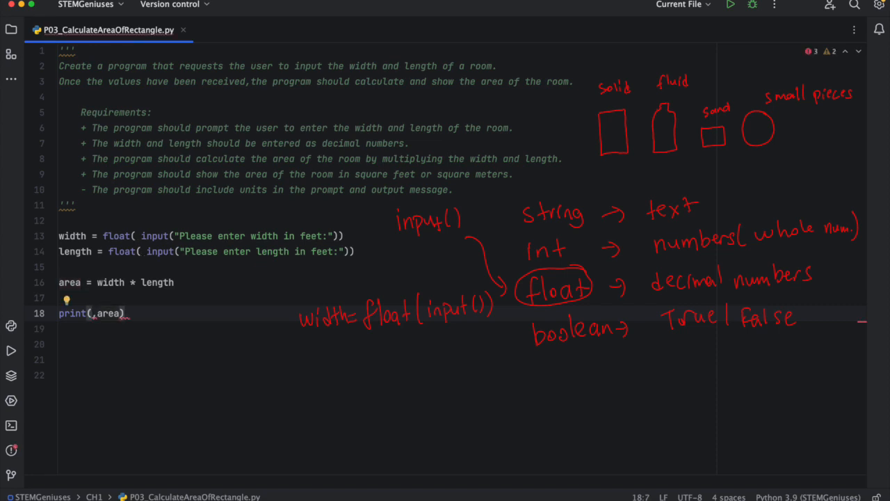
type("\"\"")
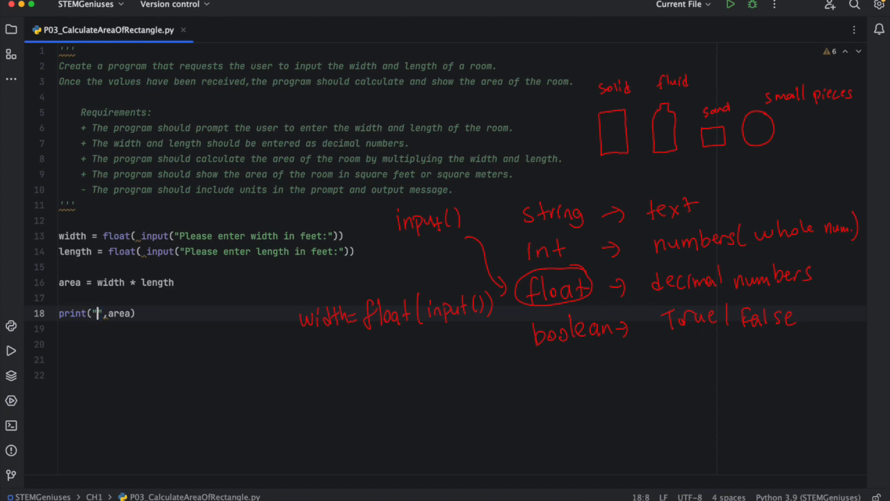
type("A")
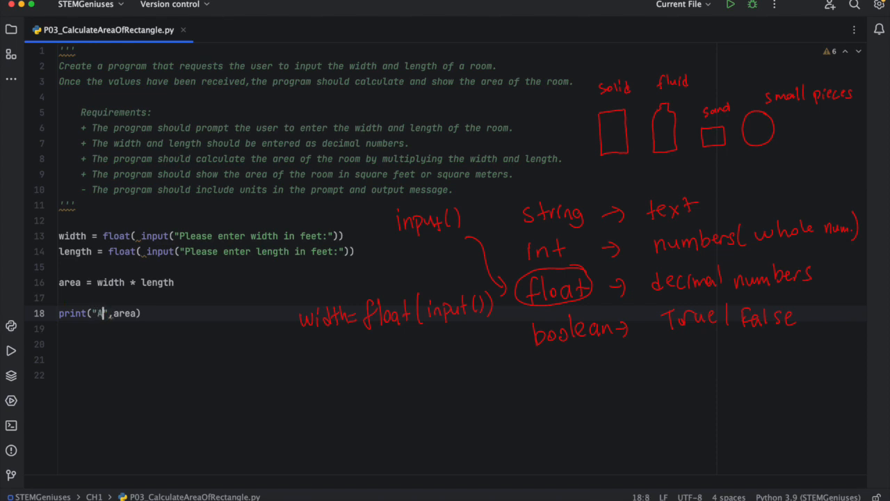
type("rea of the")
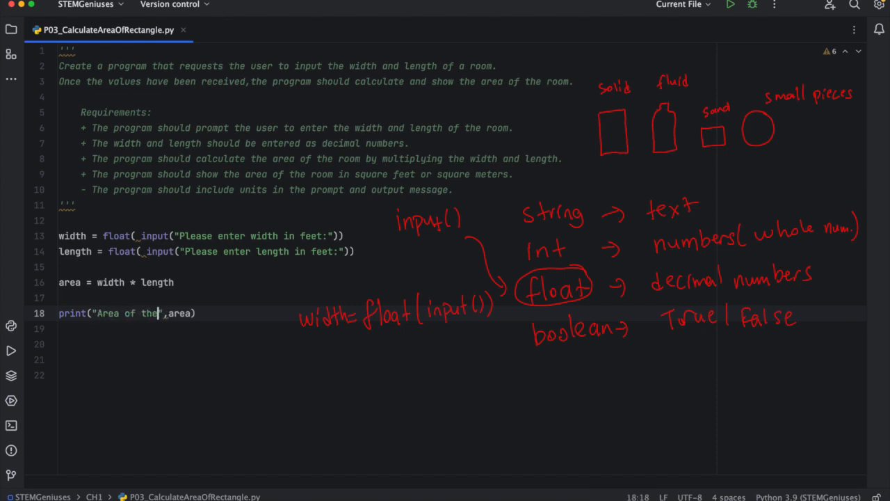
type("rectangle is")
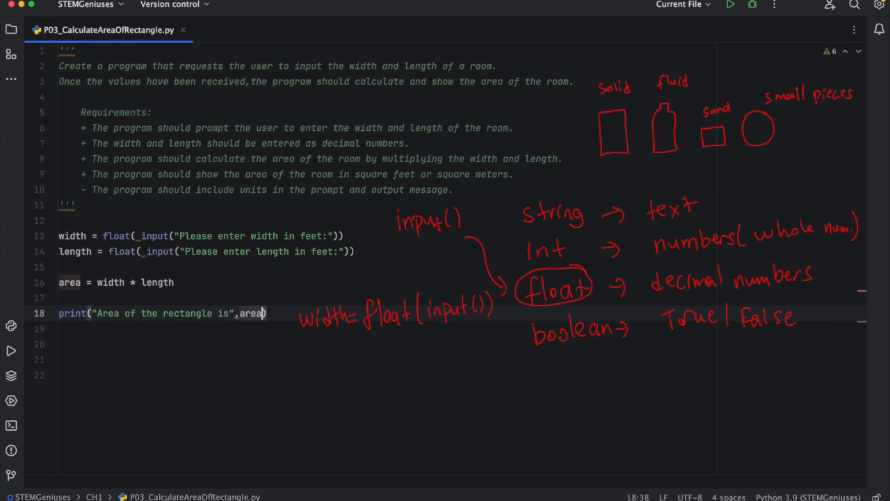
type(",\"")
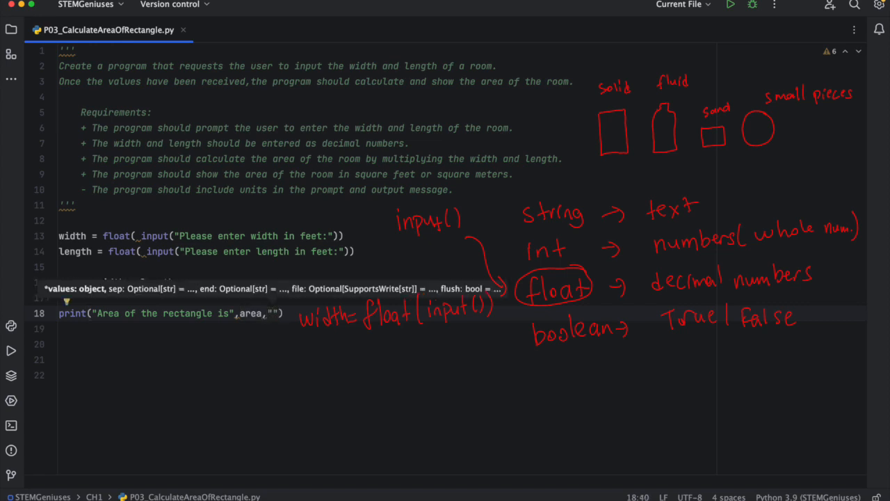
left_click(267, 313)
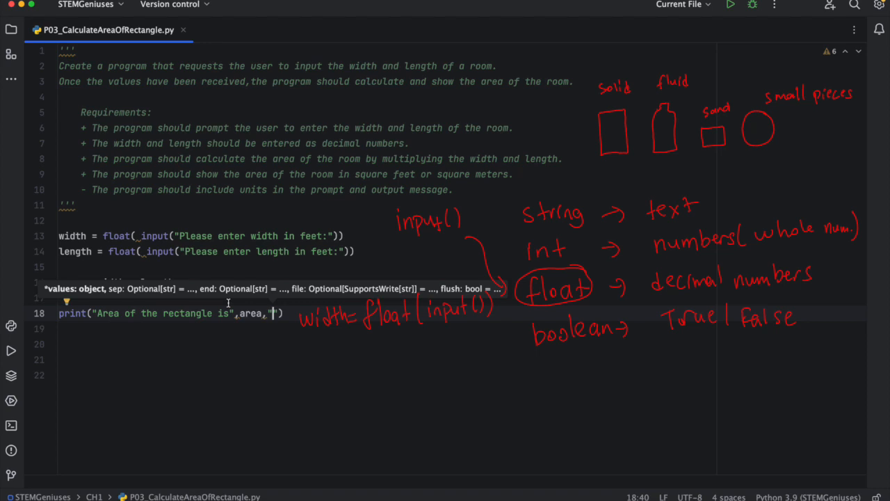
type("square feet")
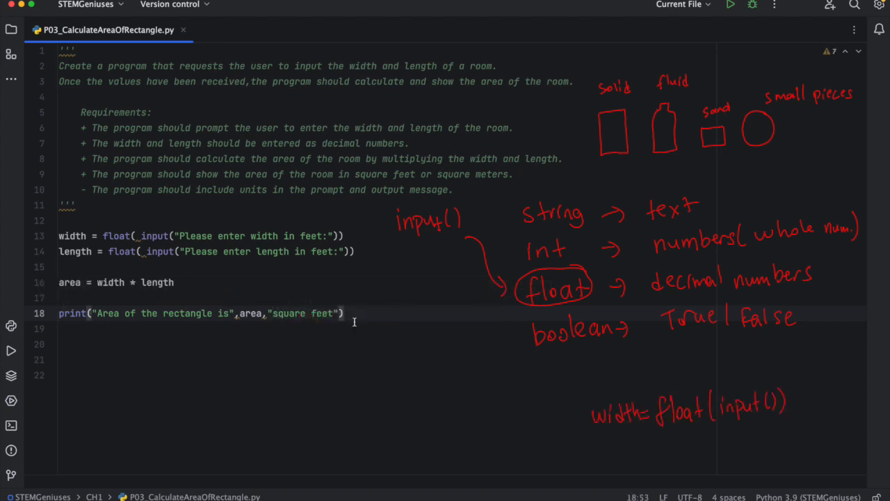
left_click(82, 189)
type("+")
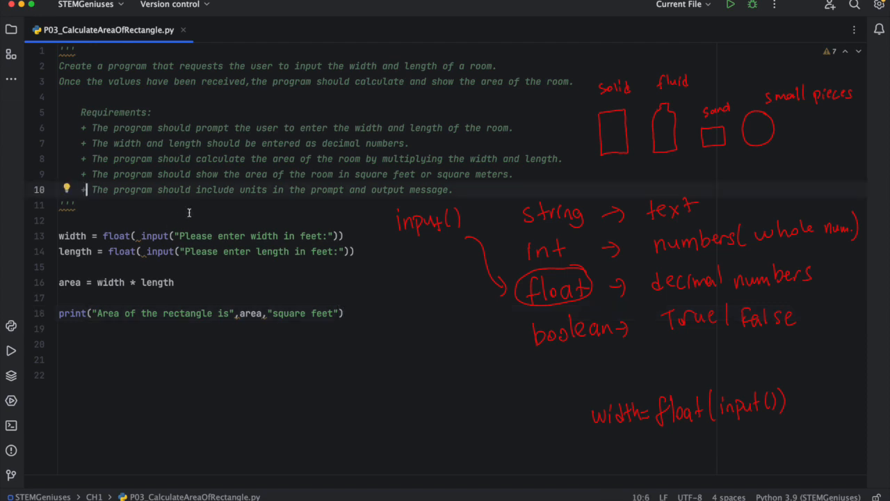
mouse_move(731, 6)
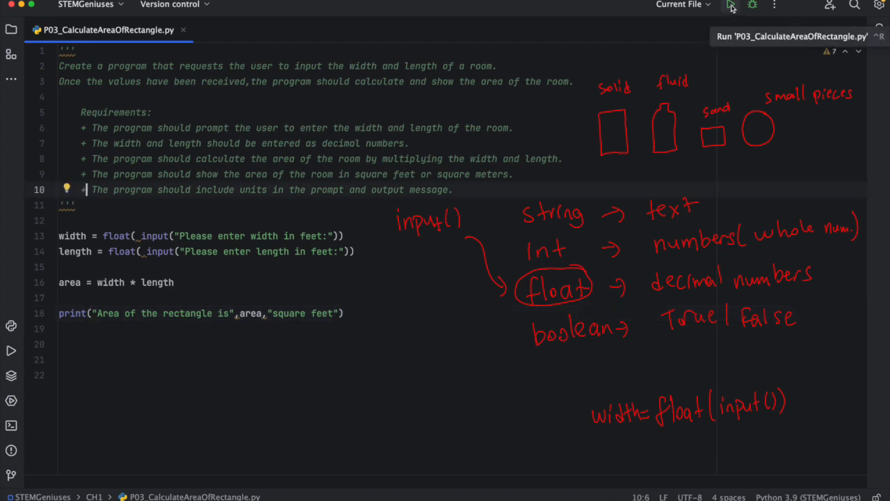
Run the script with width 3 and length 4, printing "Area of the rectangle is 12.0 square feet"
left_click(729, 6)
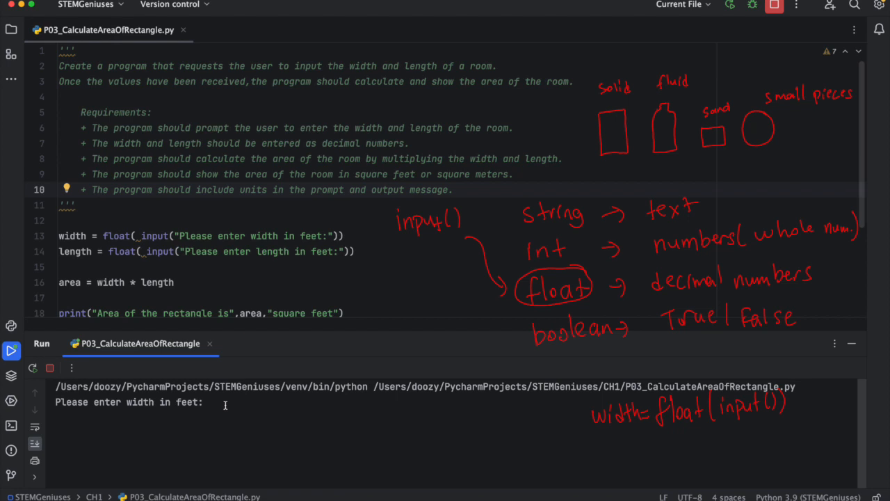
type("3")
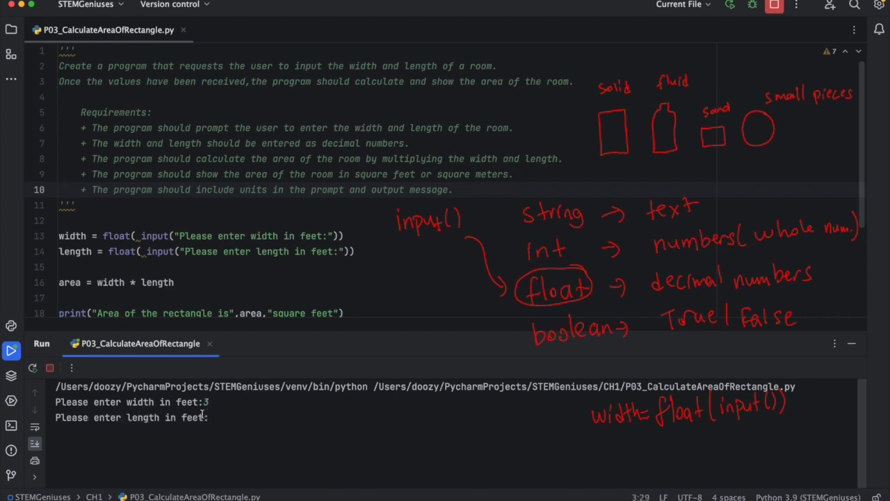
type("4")
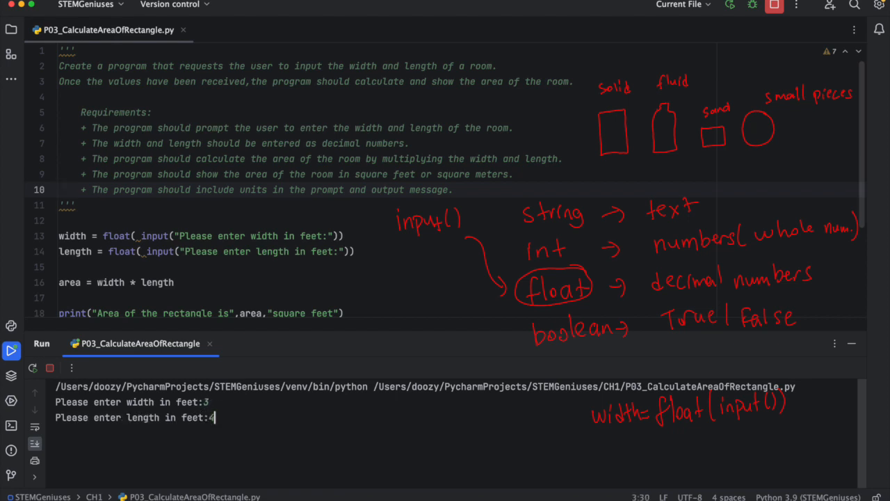
key("Enter")
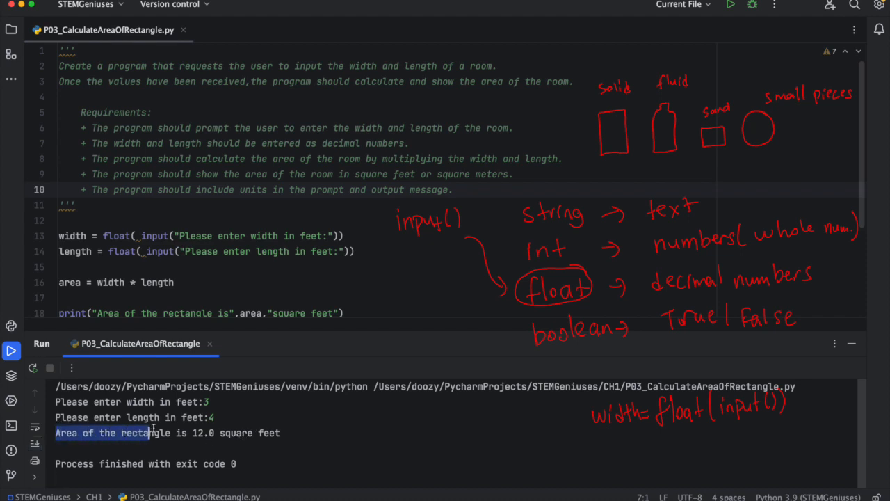
left_click_drag(144, 433, 281, 433)
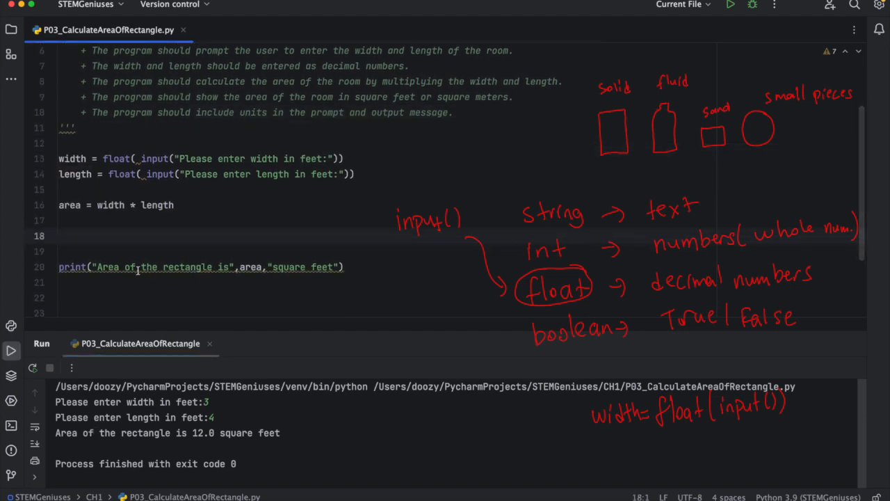
Build message = "Area of the rectangle is " + str(area) + " square feet" from the print arguments
type("message")
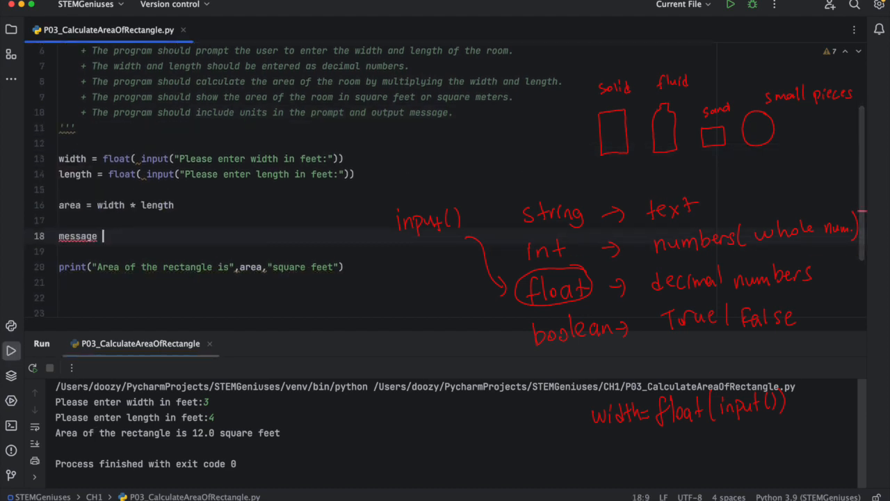
type("=")
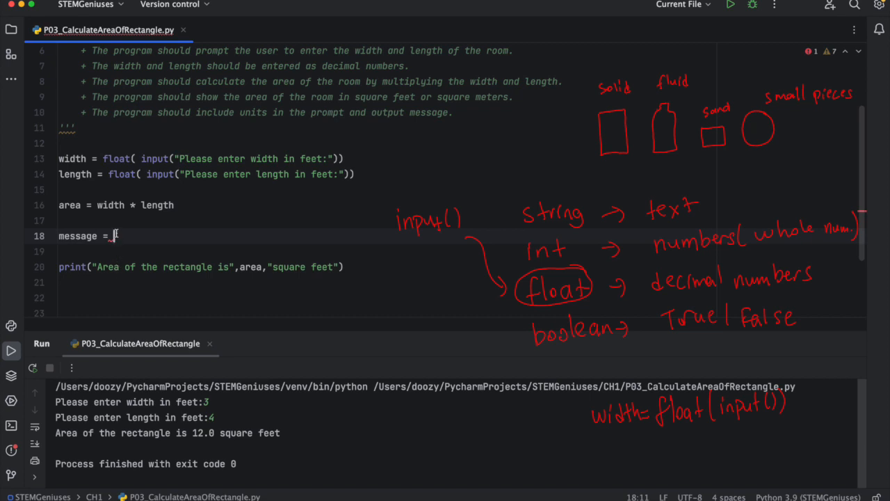
type("\"\"")
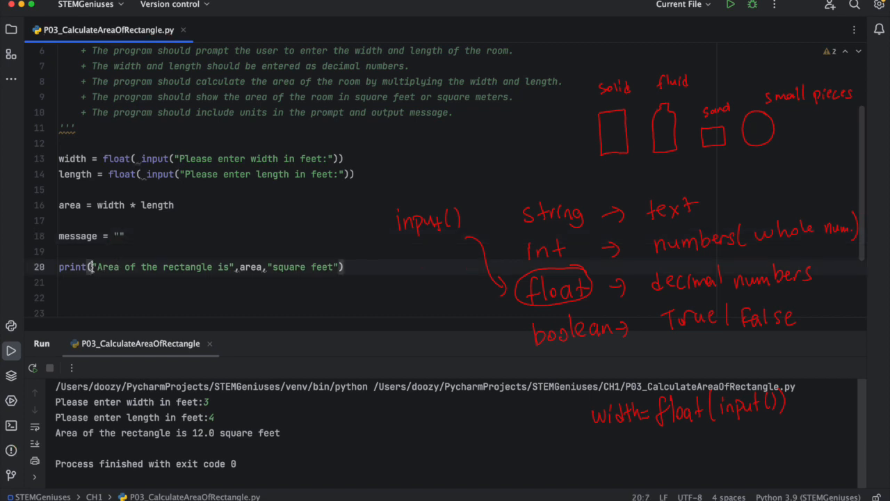
left_click_drag(95, 267, 340, 267)
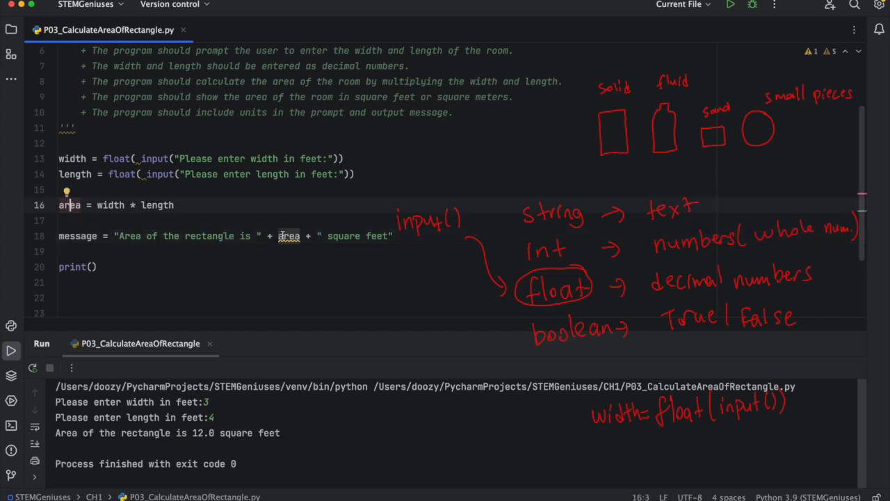
type("str(")
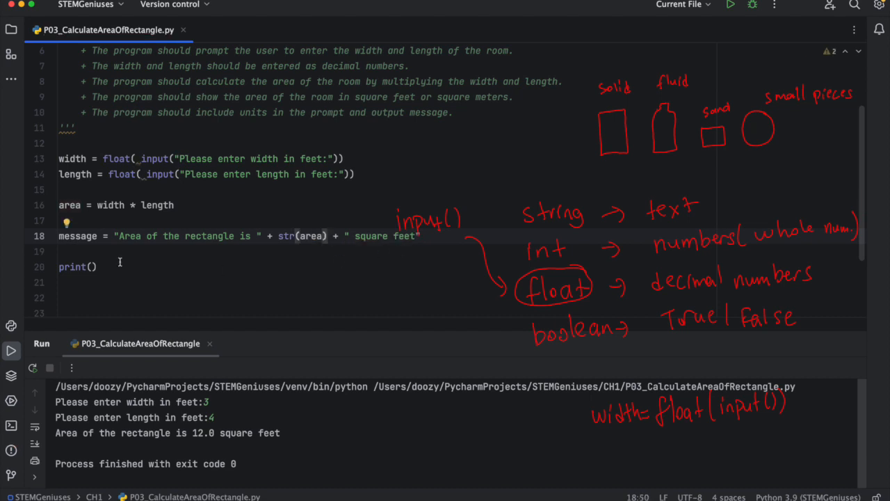
Change the print call to print(message)
left_click(89, 267)
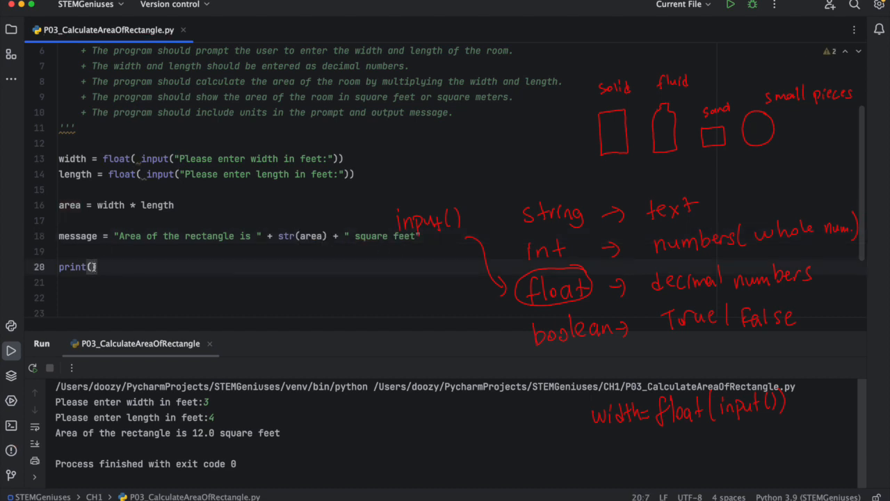
type("message")
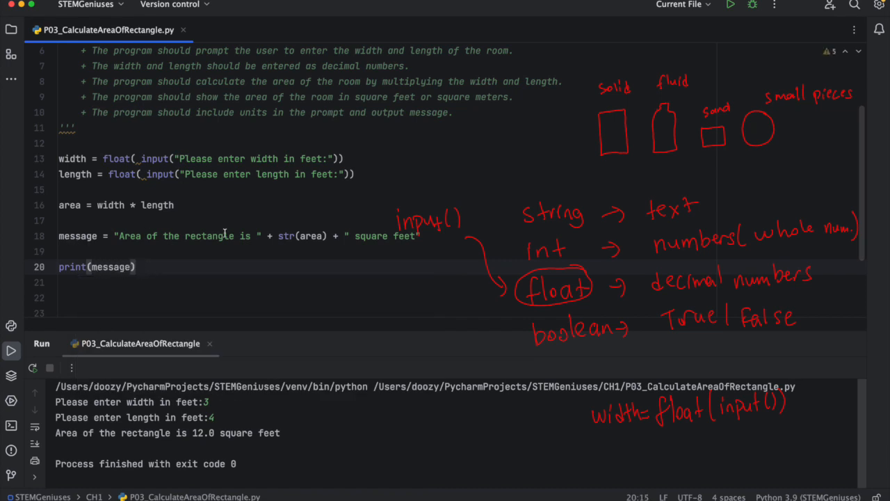
left_click(136, 267)
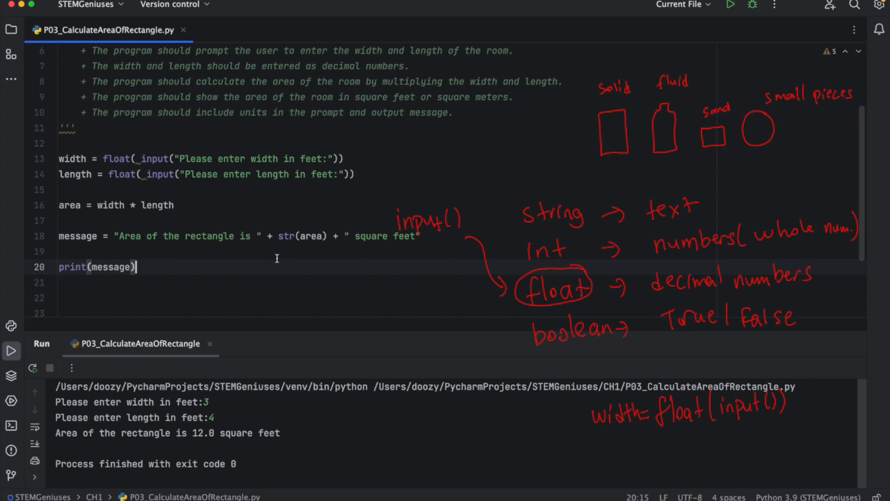
mouse_move(757, 25)
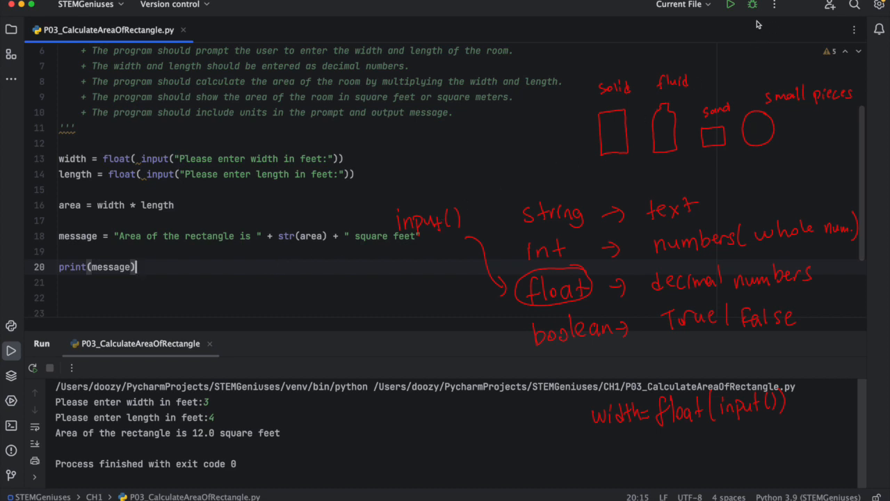
Run the script with 3 and 5 (area 15.0), then rerun entering width 3.4 for the 19.04 result
left_click(730, 6)
type("5")
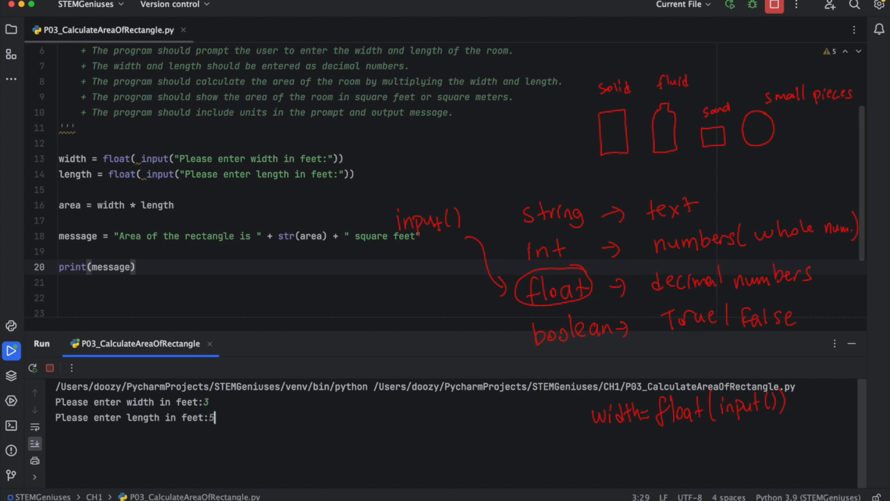
key("enter")
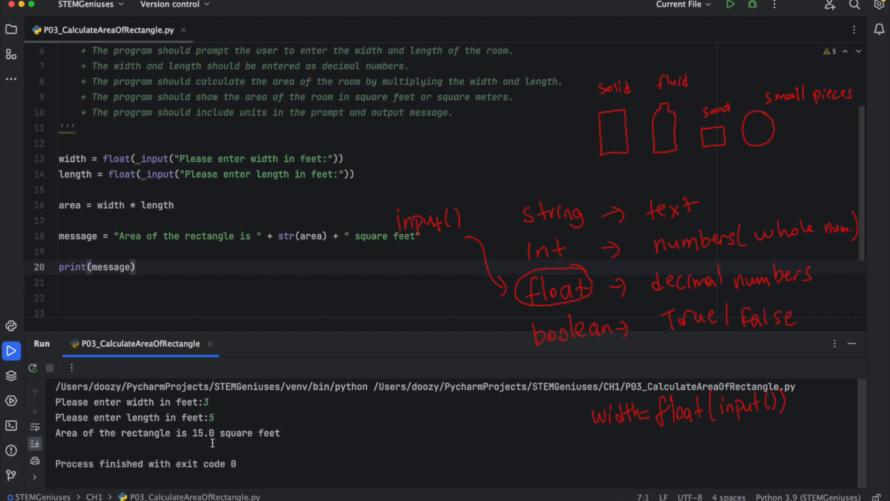
mouse_move(270, 438)
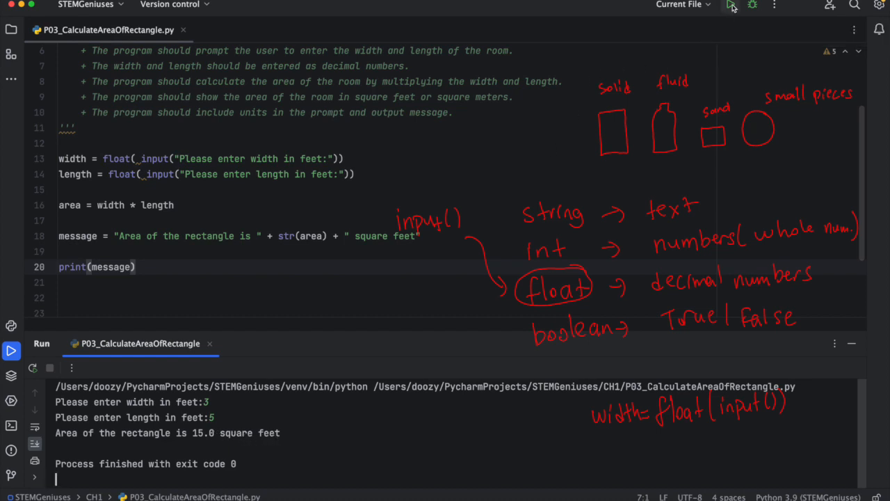
left_click(734, 6)
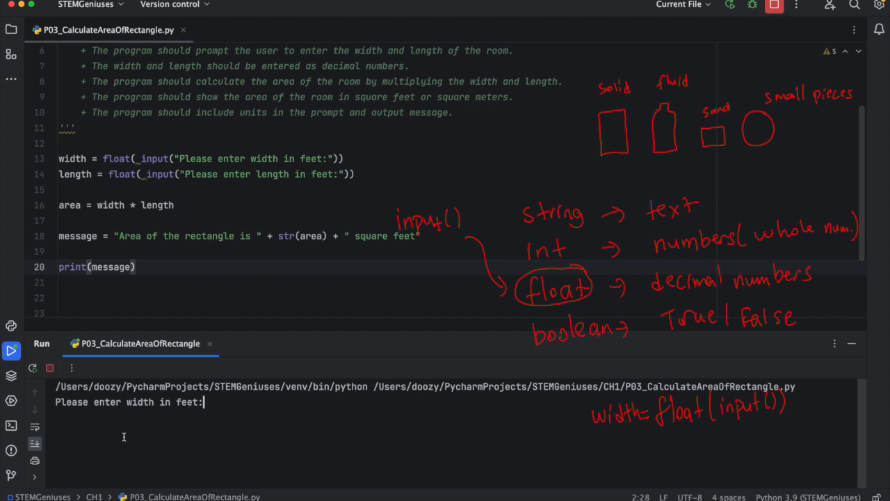
type("3.4")
type("5.6")
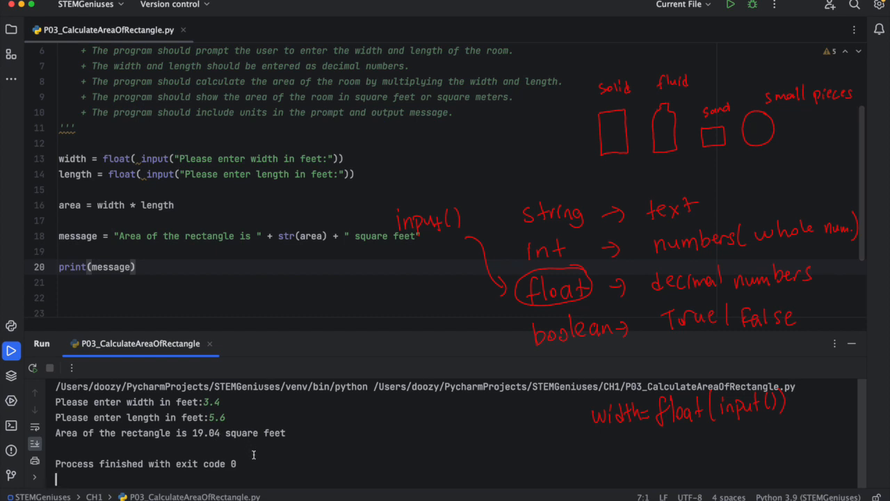
mouse_move(337, 291)
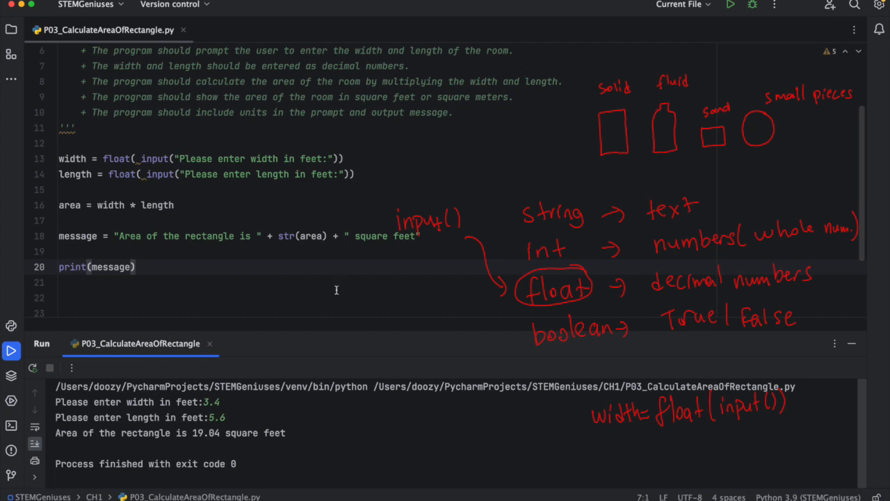